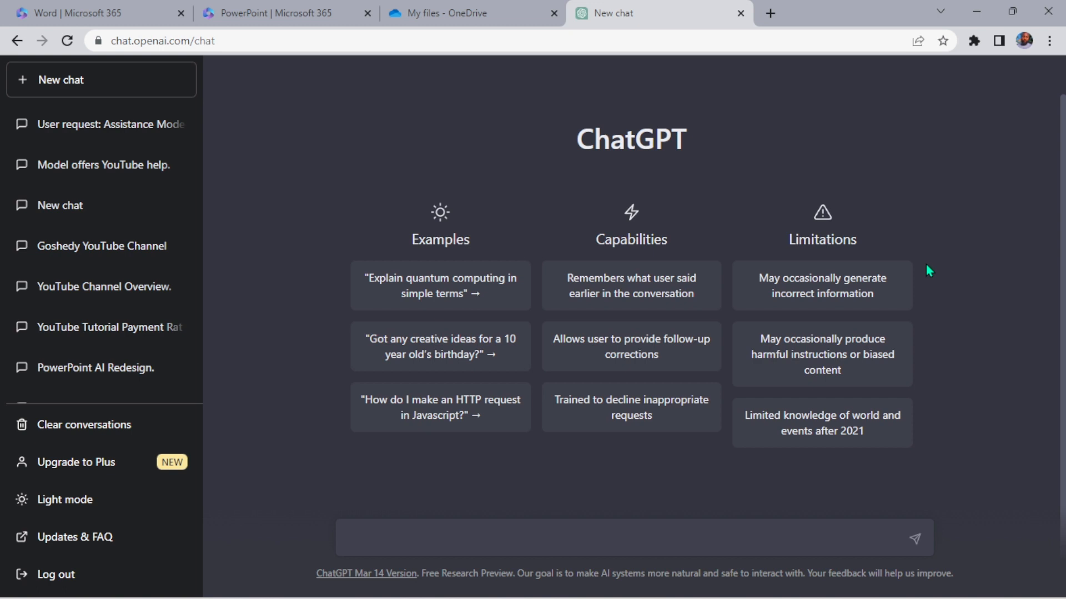
Bring the Word document with the Goshedy channel overview to the front
click(611, 538)
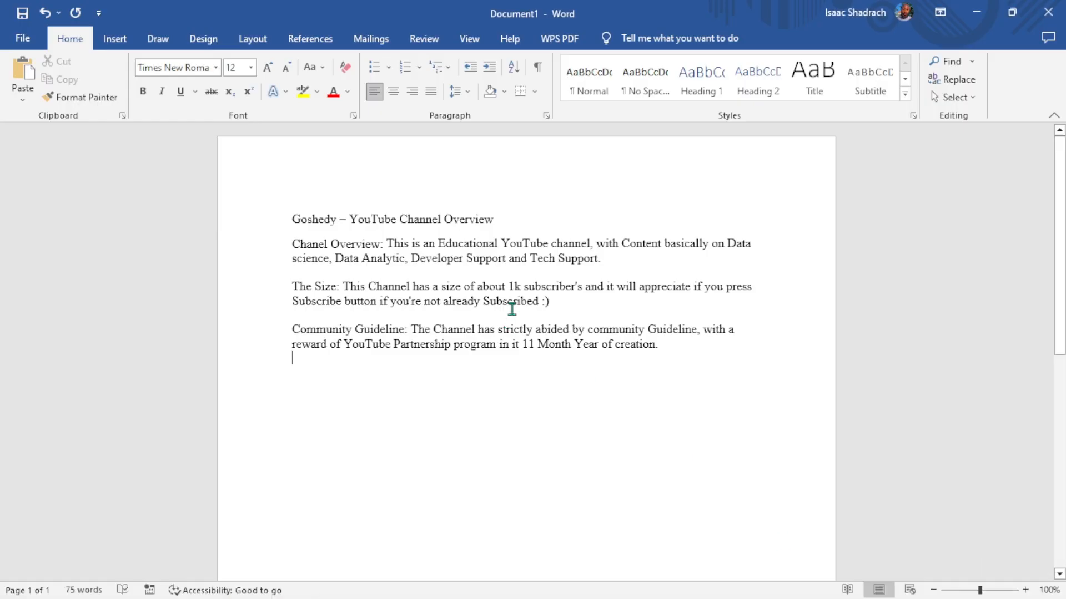
Select and copy the whole Goshedy overview text, then return to the ChatGPT chat
scroll(down, 3)
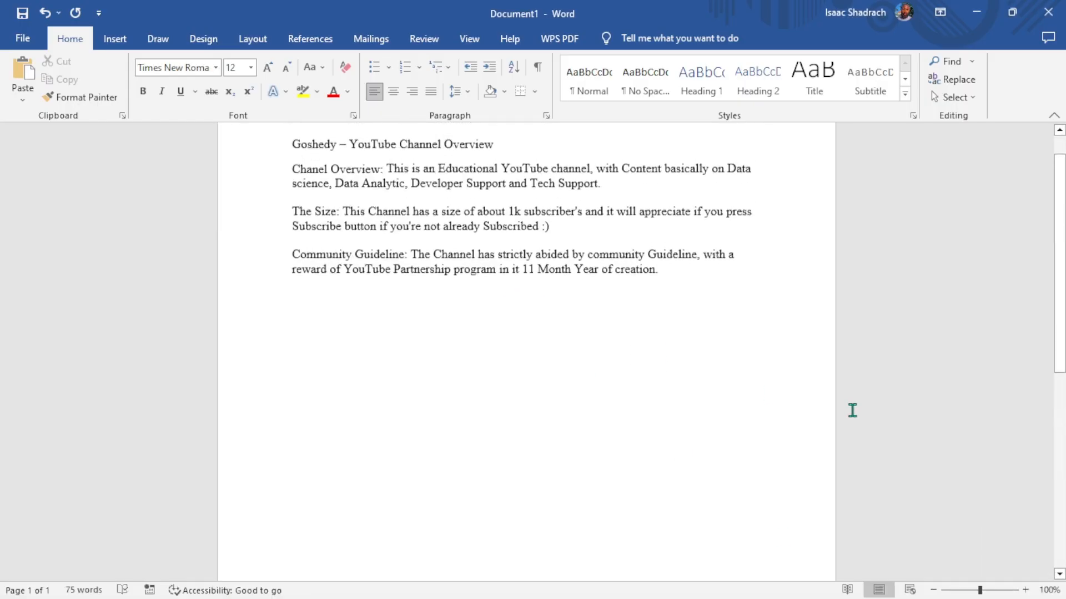
scroll(down, 3)
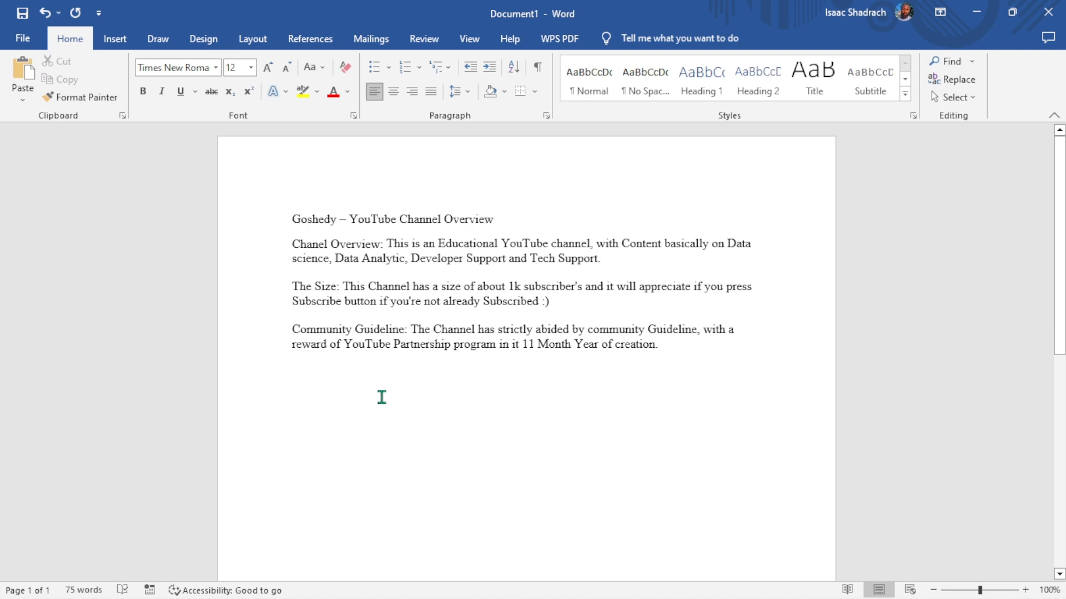
scroll(down, 3)
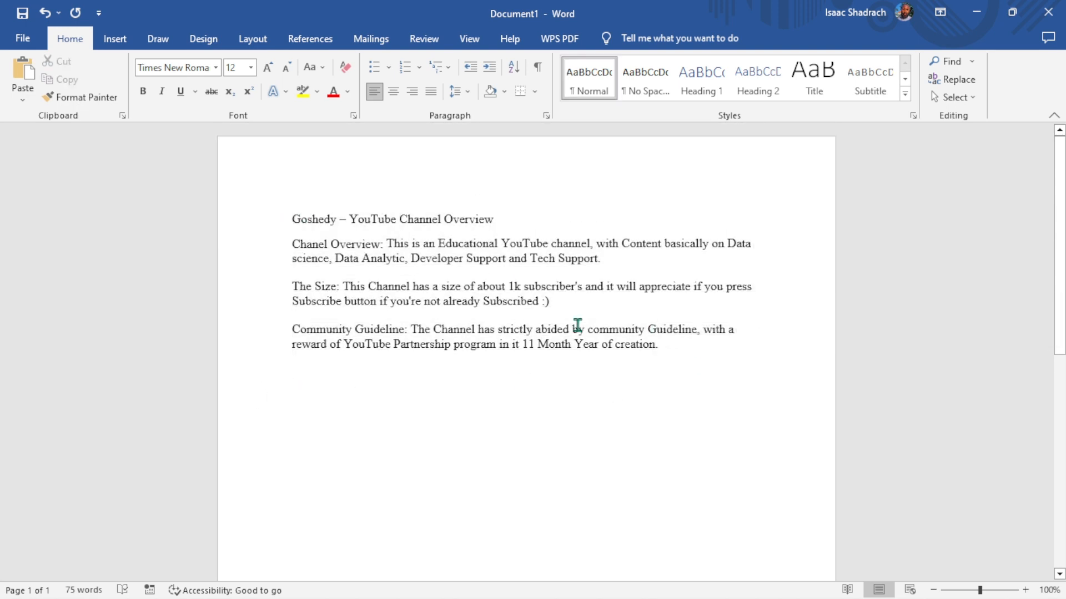
click(685, 338)
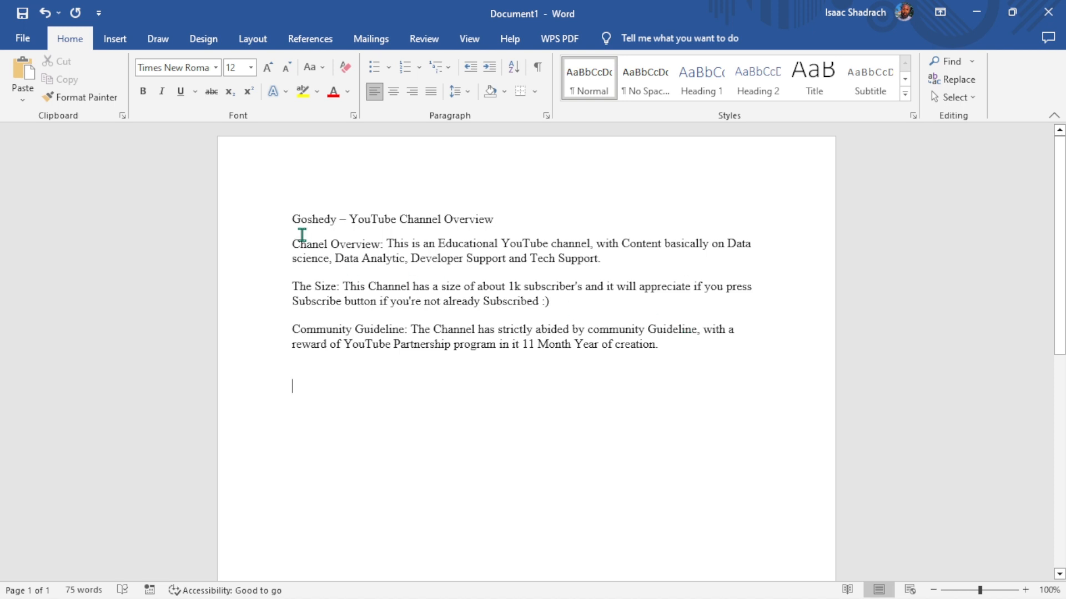
mouse_move(404, 293)
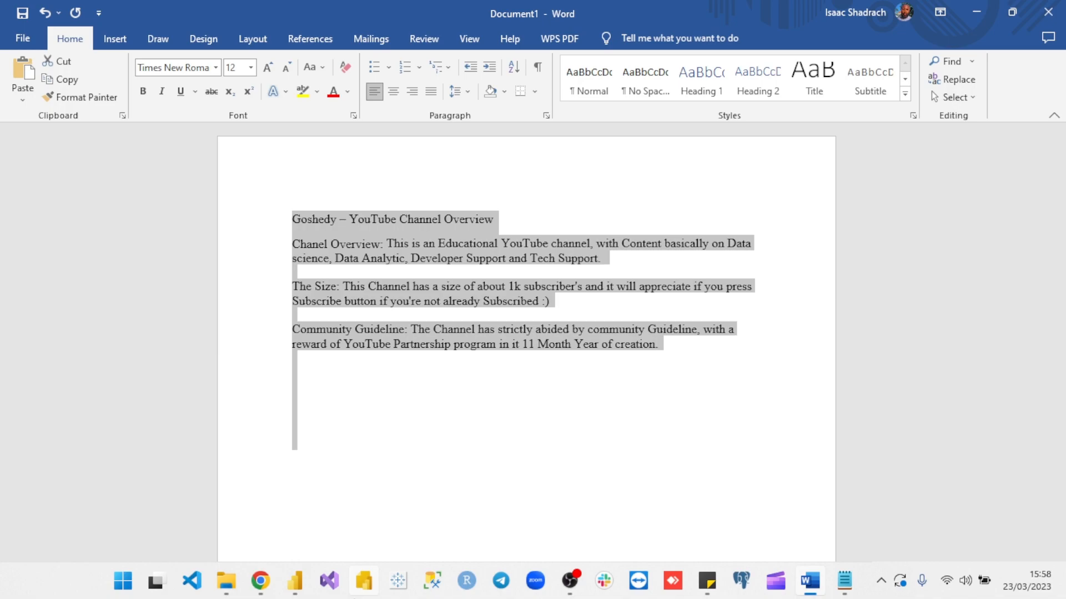
click(259, 584)
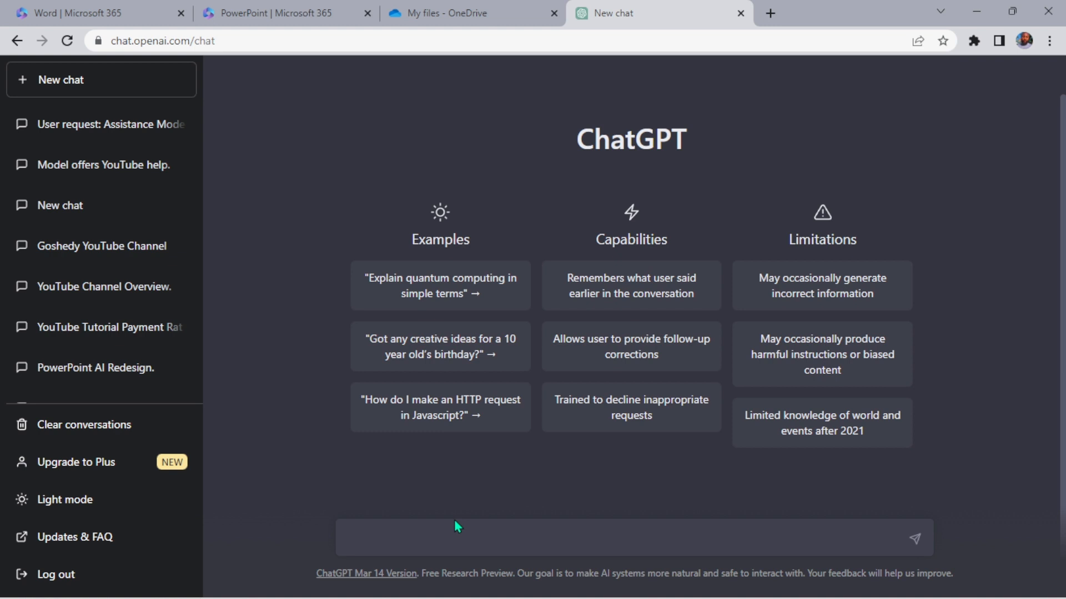
Write a prompt asking to summarize into headings and bullets for a PowerPoint presentation, with the overview pasted after it
text(s)
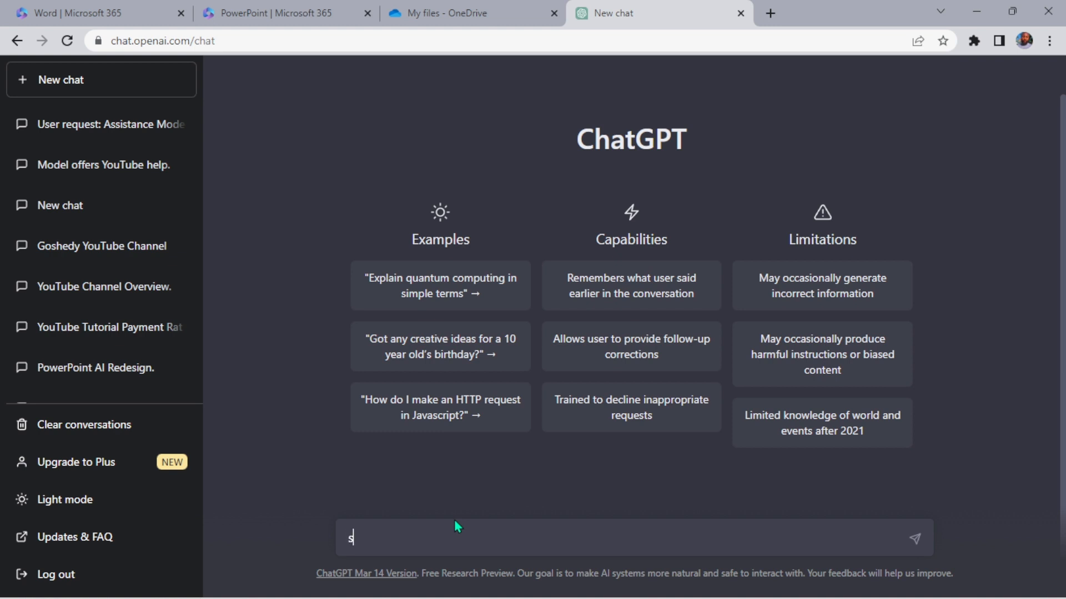
text(ummarizer)
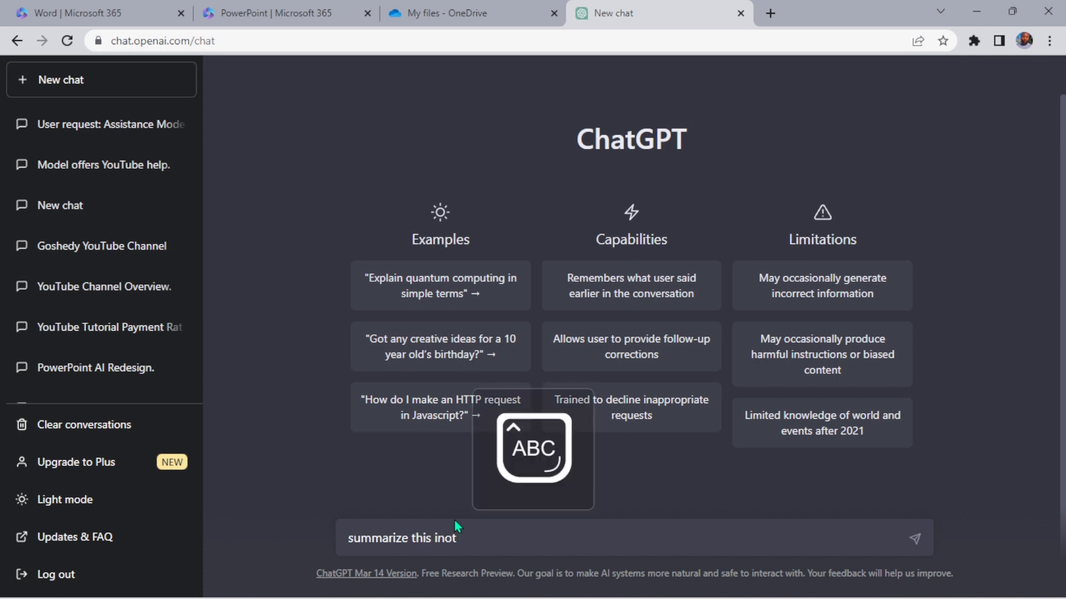
text(into)
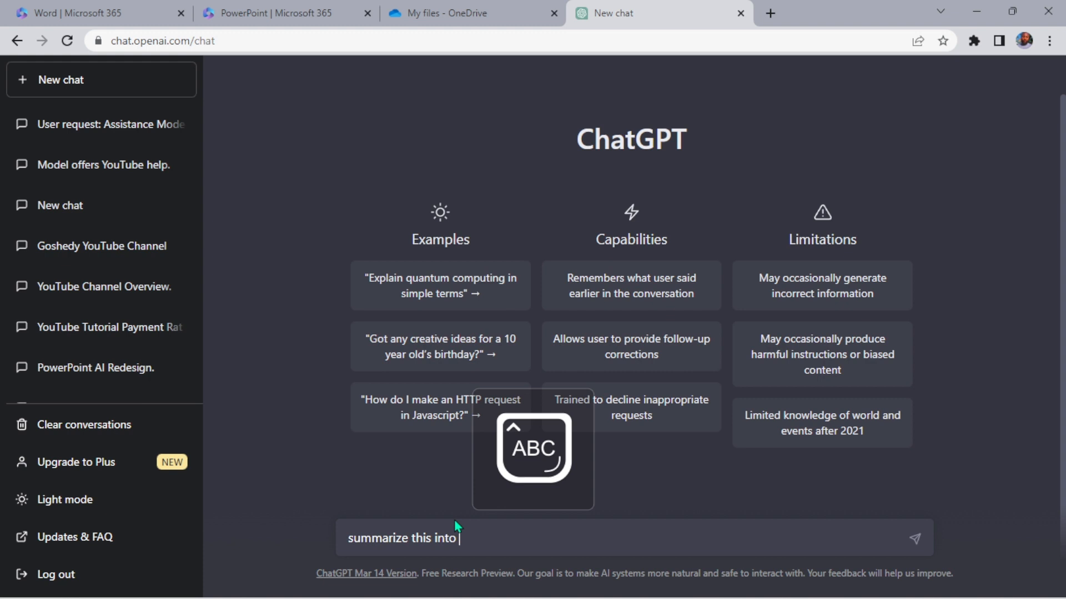
text(PowerPoint)
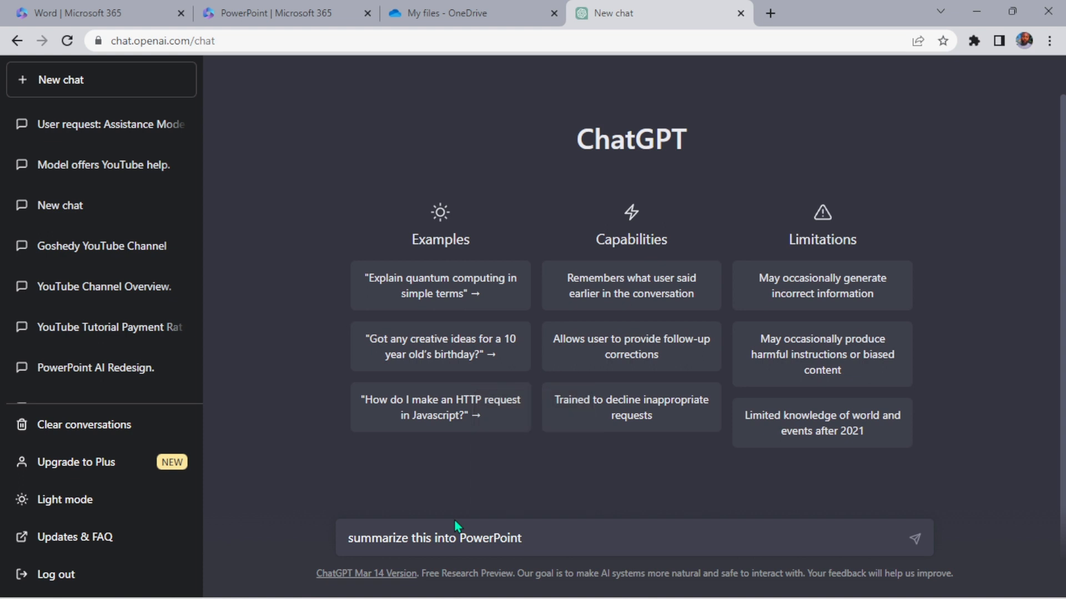
text(headings and)
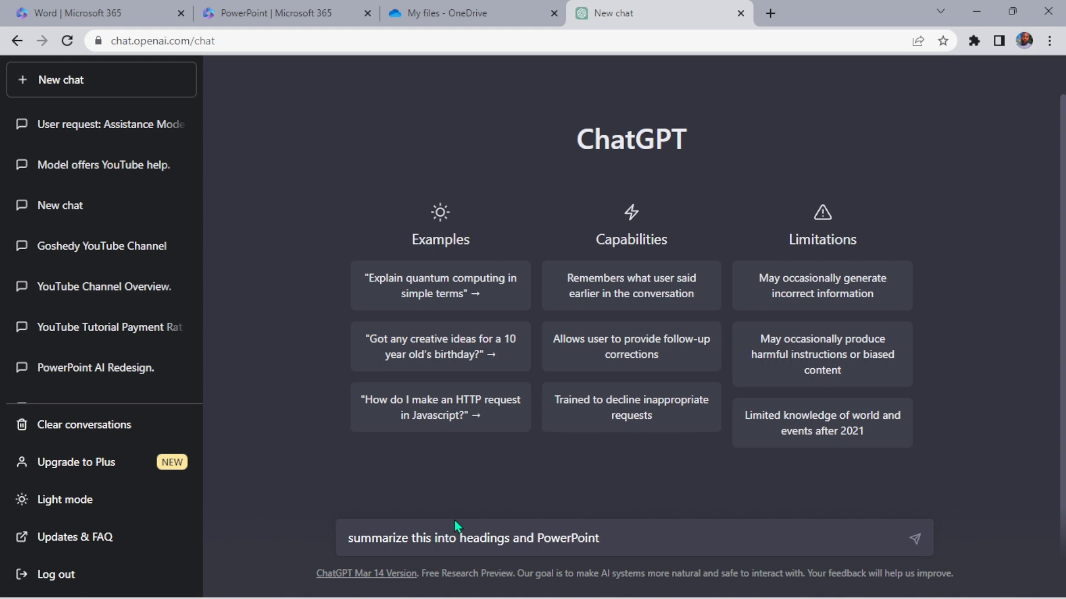
text(bulltes)
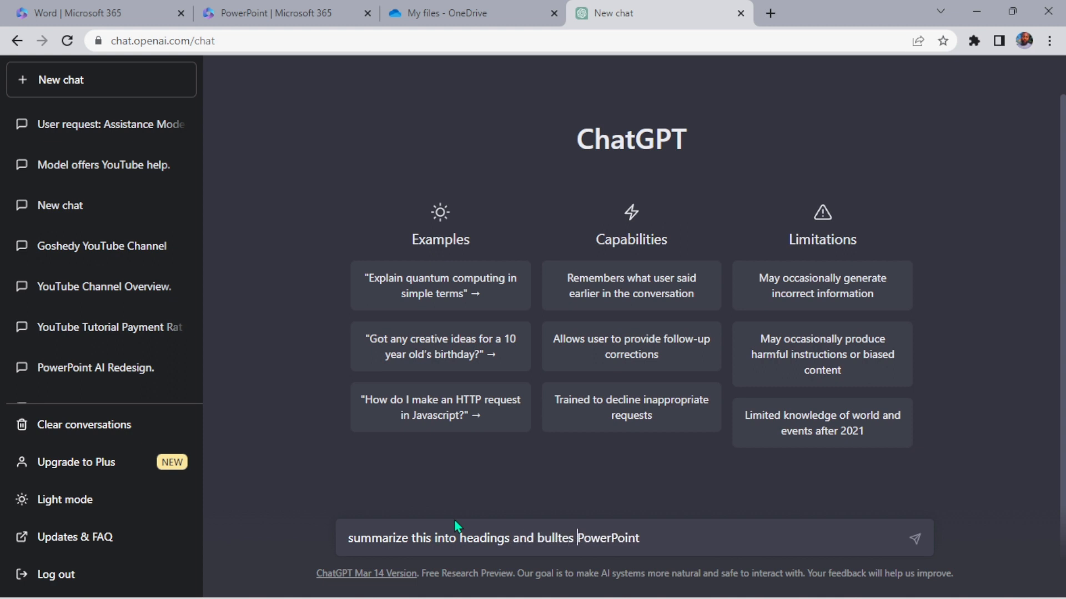
text(i can)
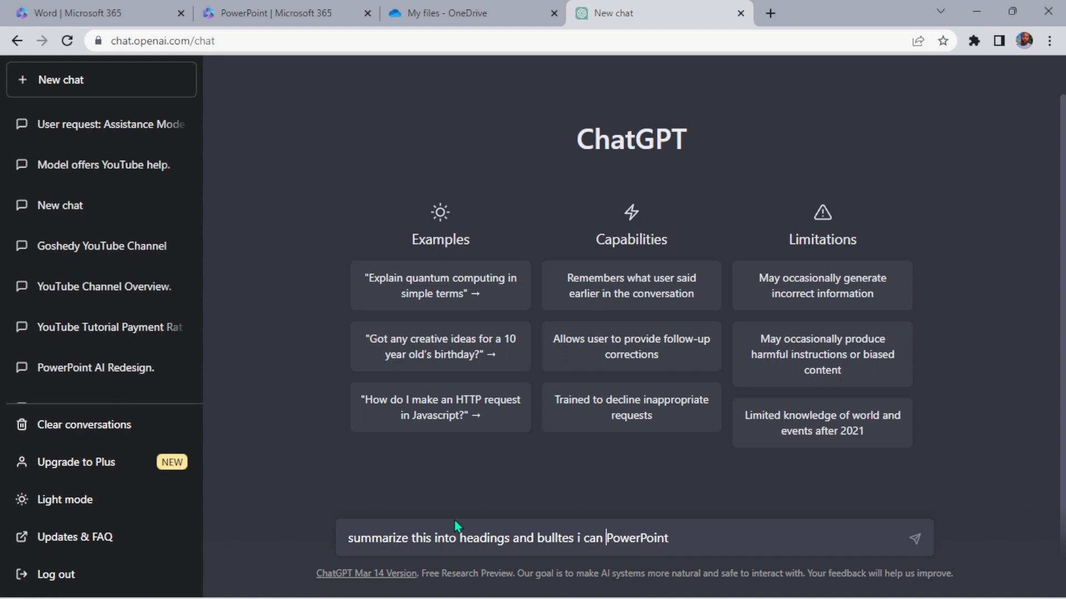
text(use in)
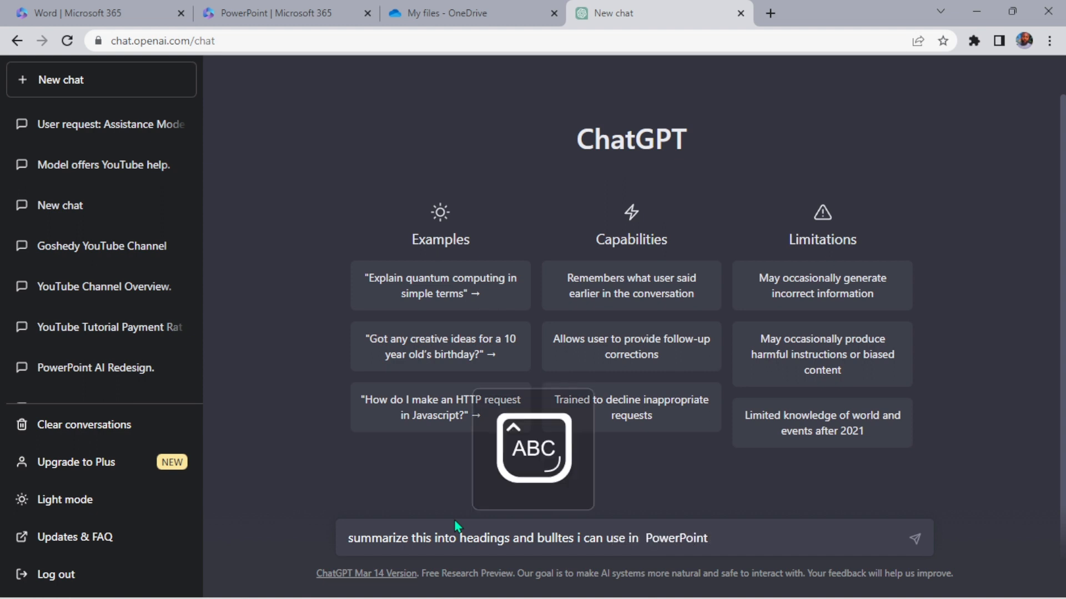
text(Present)
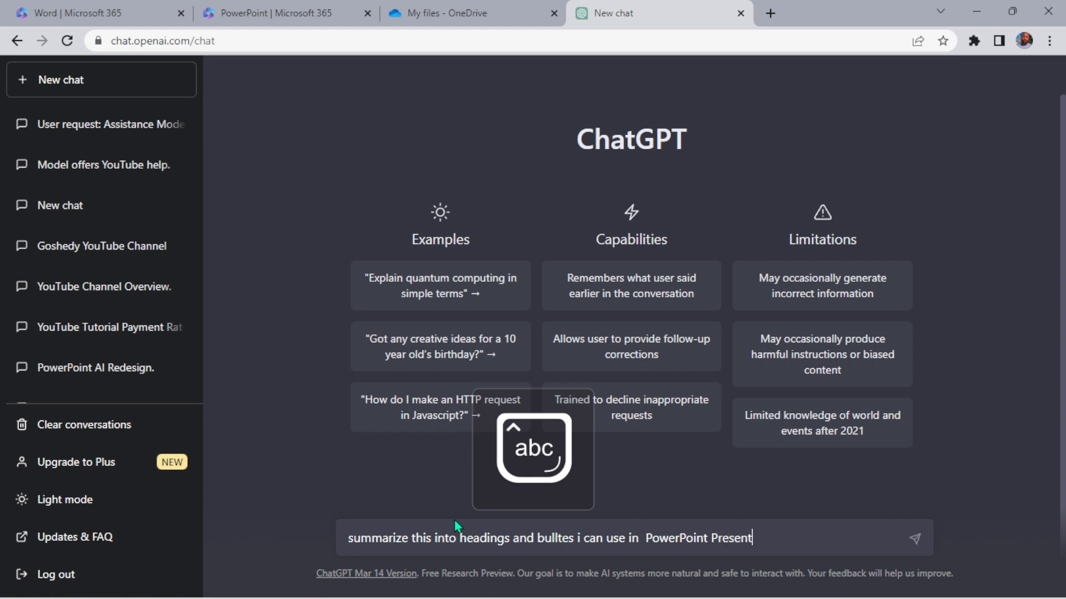
text(ation)
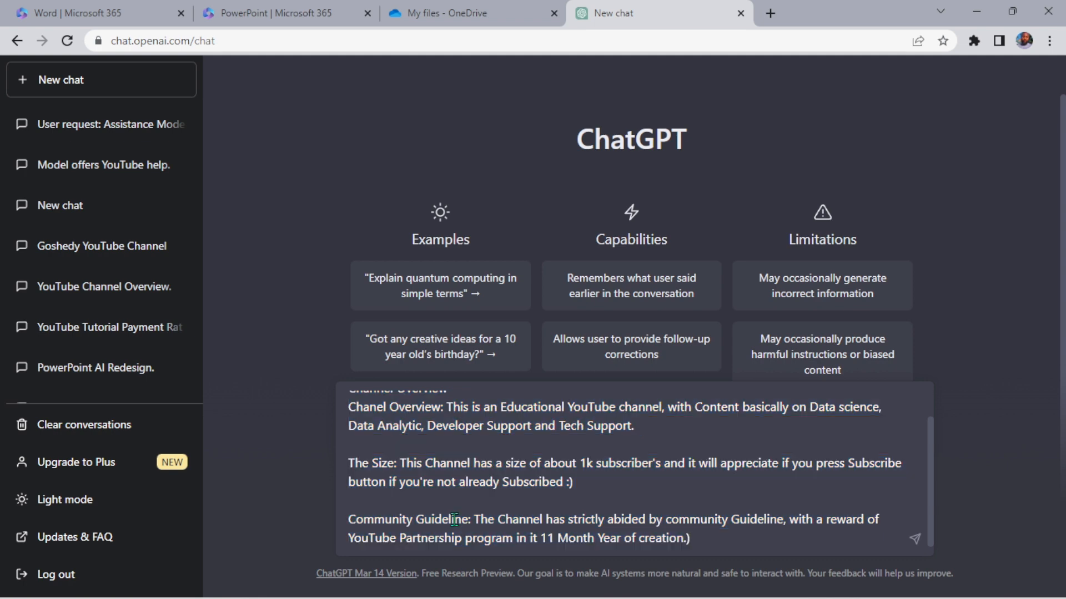
Send the request and copy ChatGPT's five-section outline from Introduction to Conclusion
click(914, 539)
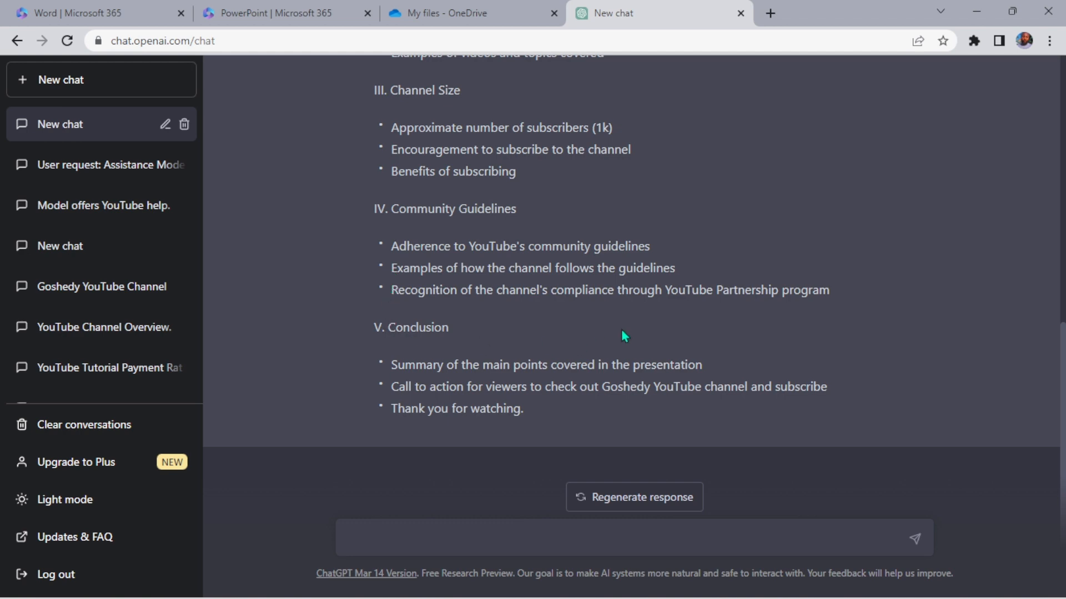
mouse_move(677, 320)
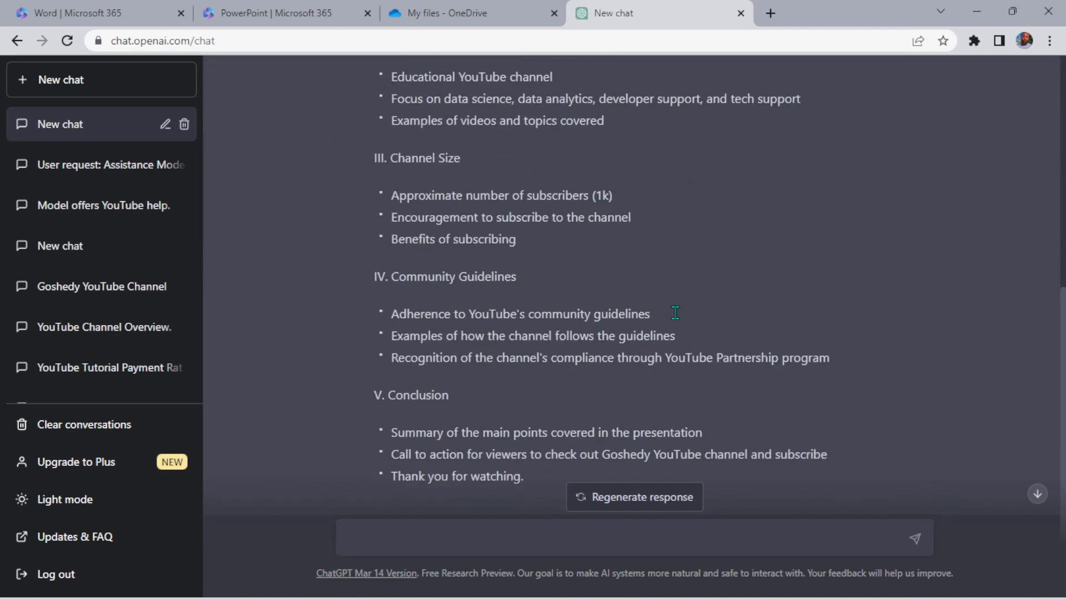
scroll(down, 3)
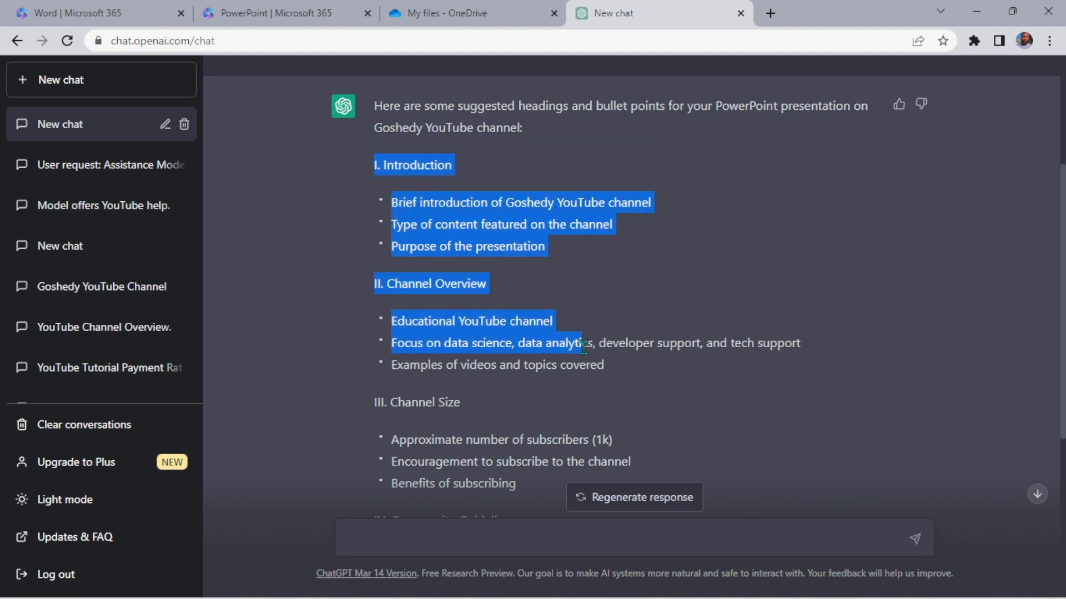
scroll(down, 3)
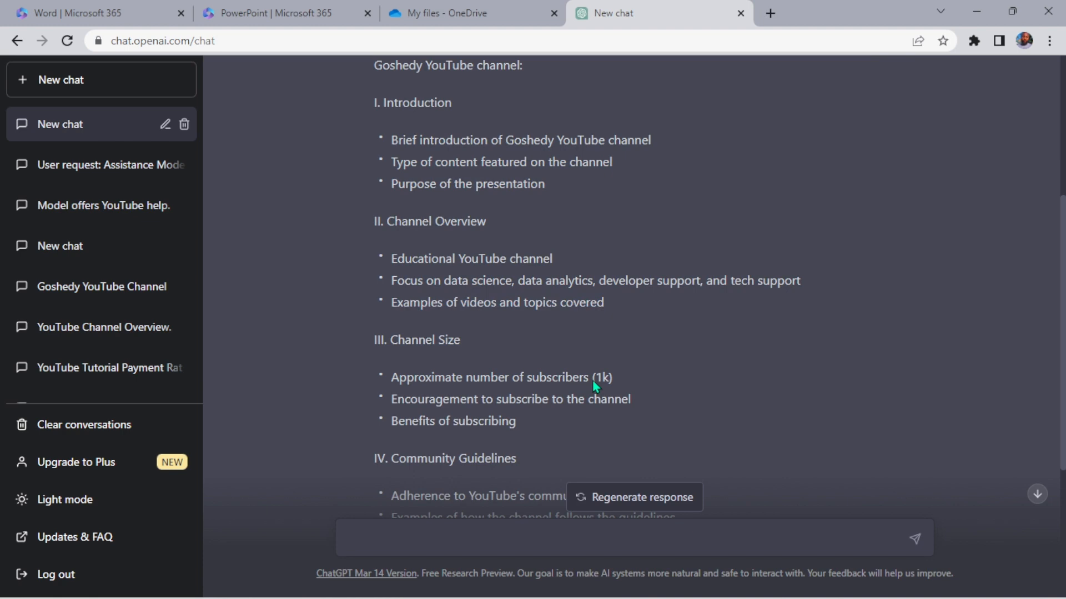
scroll(down, 3)
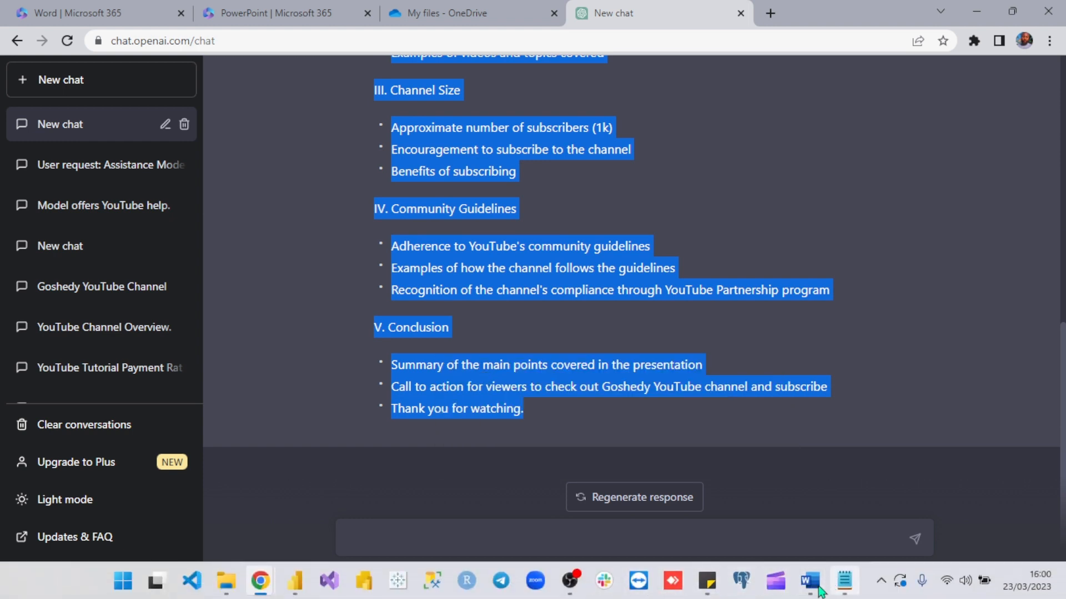
Create a new blank Word document (Document4) to receive the outline
click(806, 581)
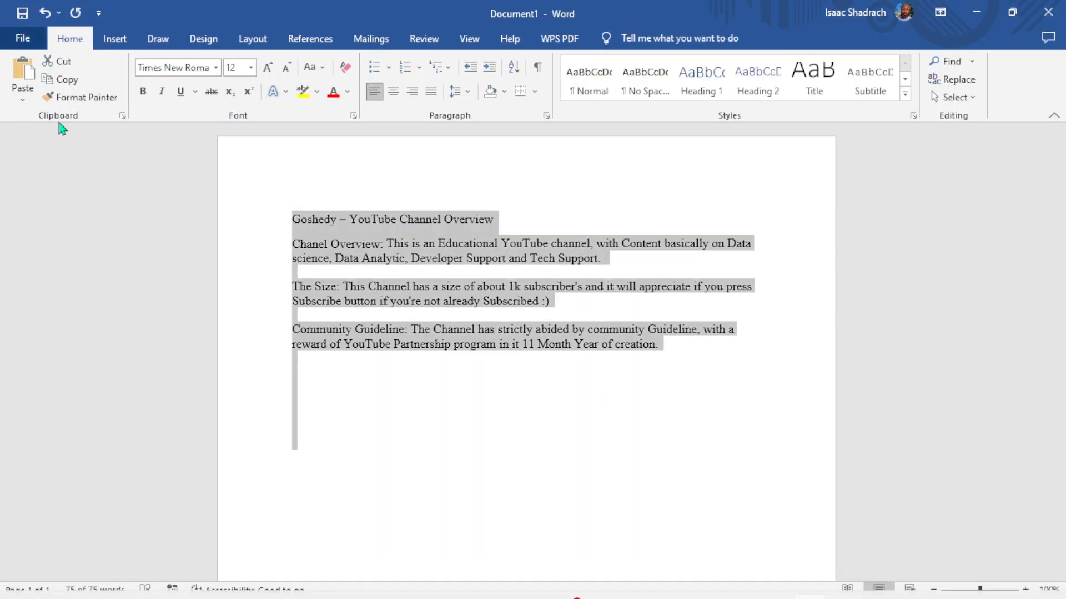
click(293, 433)
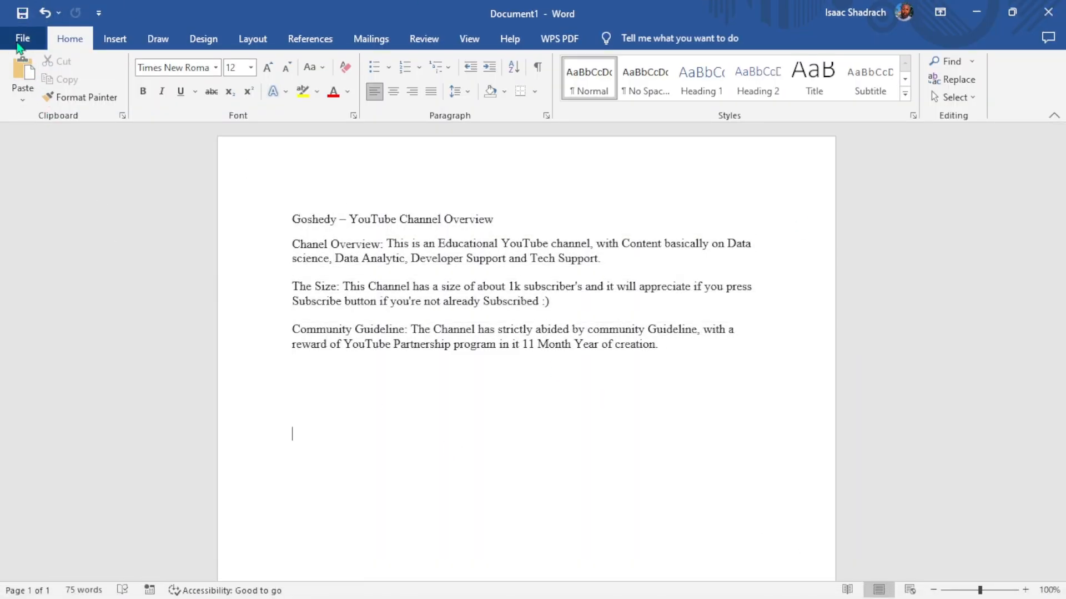
click(22, 38)
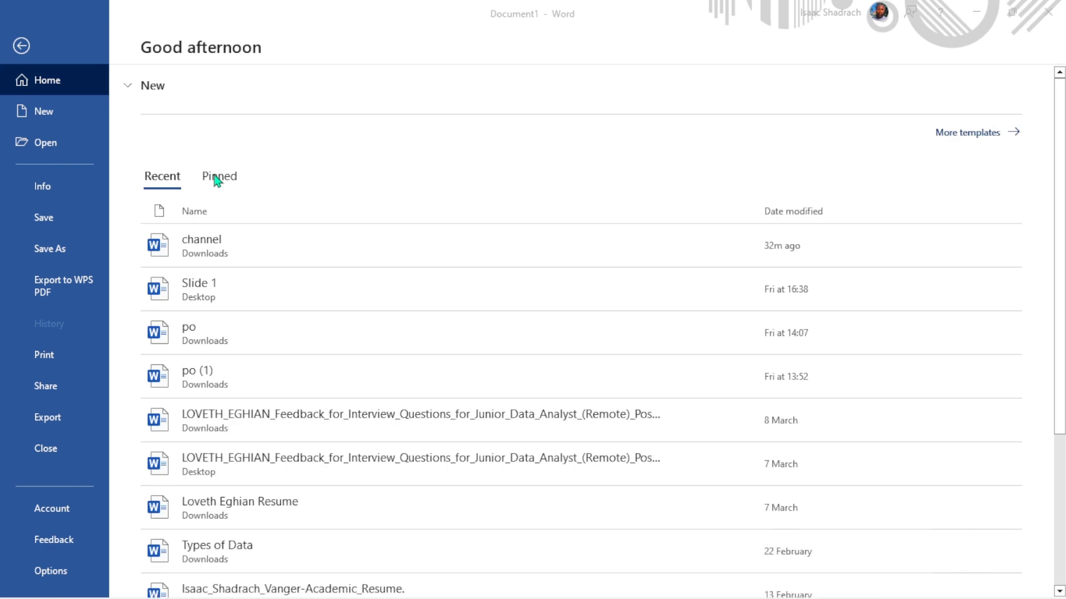
click(42, 111)
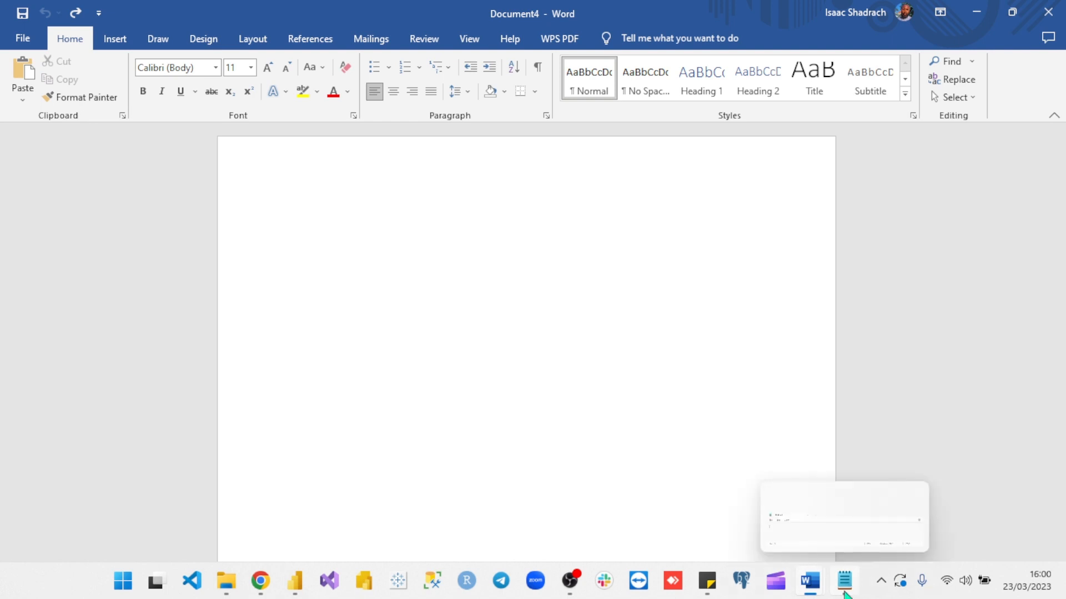
Bring up Notepad and copy the saved presentation outline text
click(844, 581)
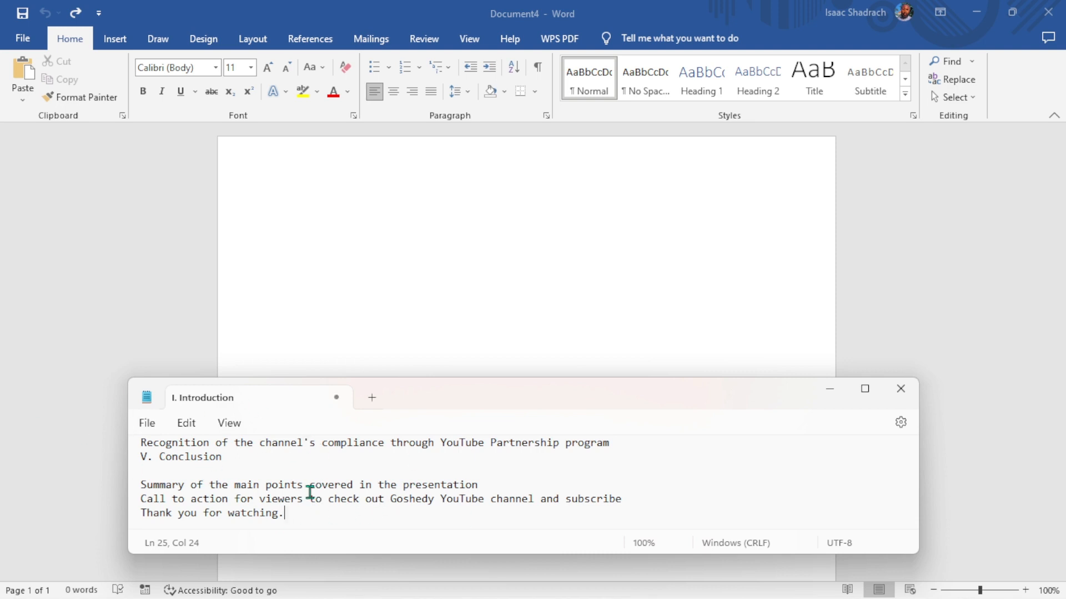
key(ctrl+a)
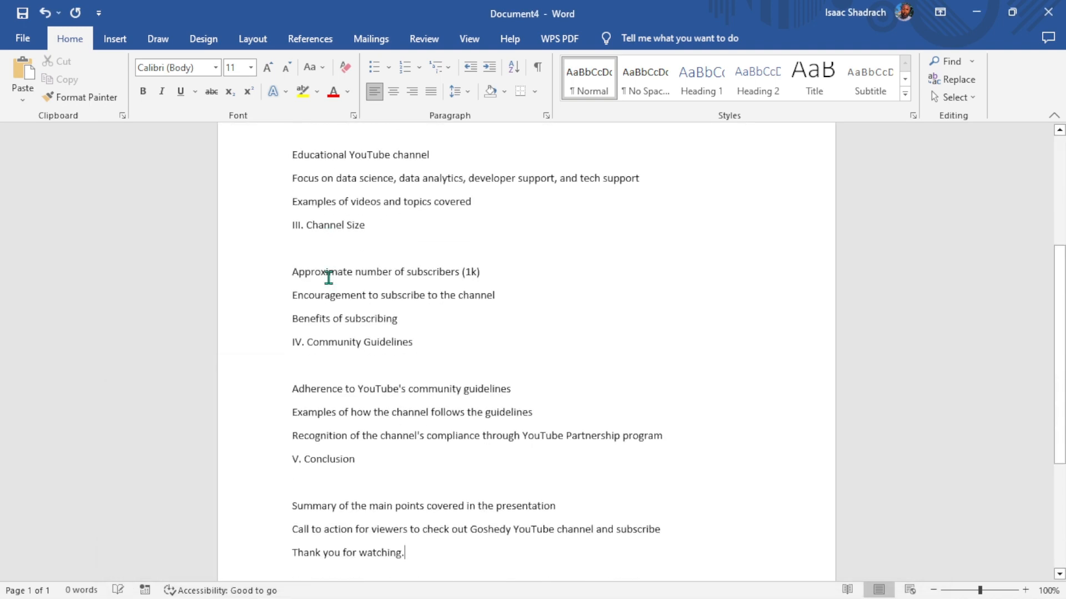
Paste the outline into Word and set all of it in Times New Roman
scroll(down, 3)
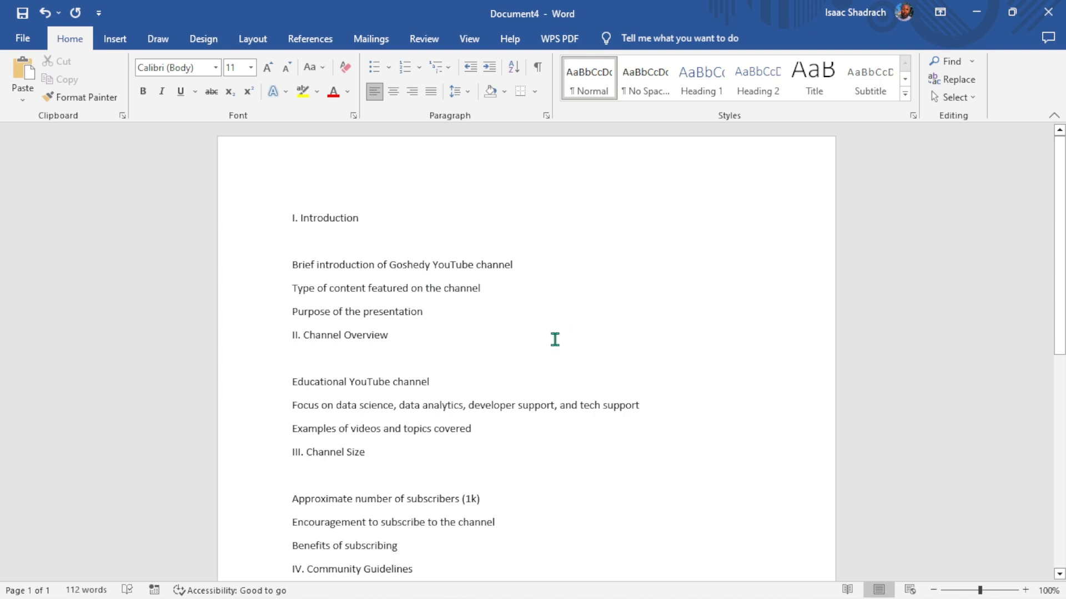
key(ctrl+a)
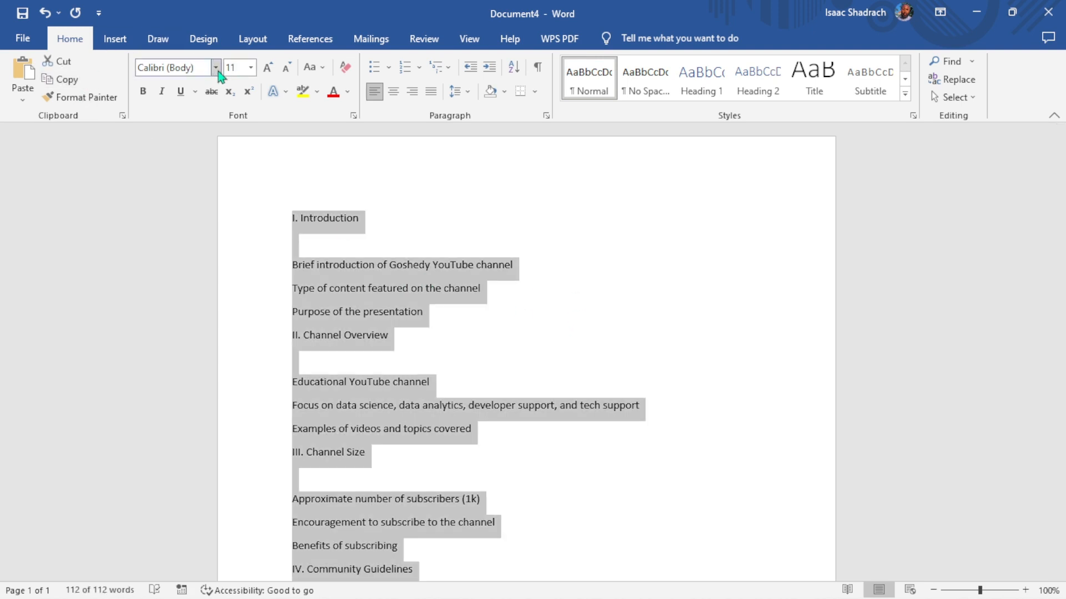
click(216, 67)
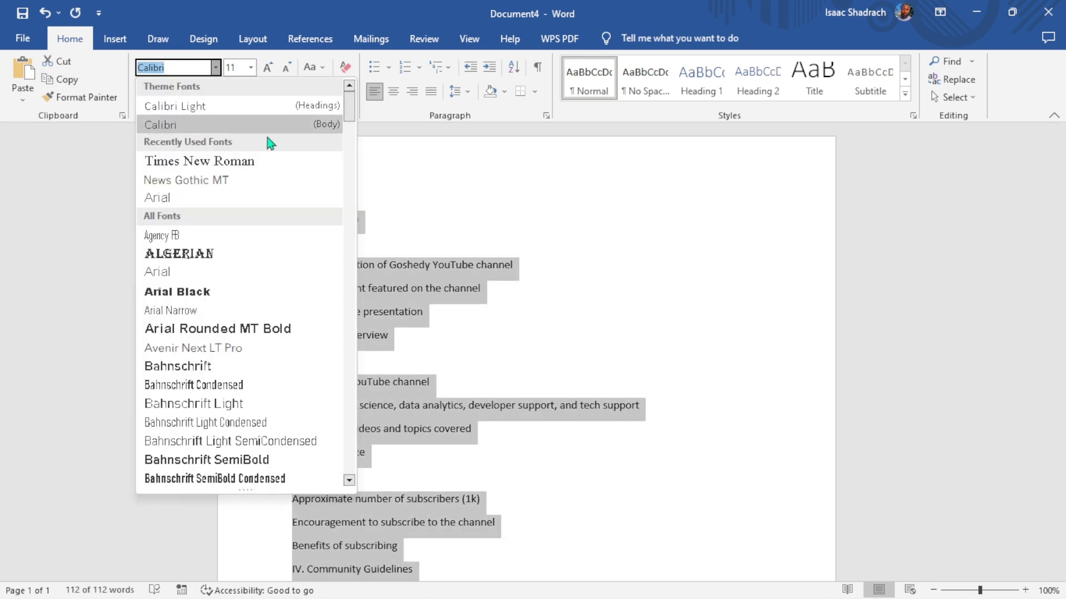
click(199, 161)
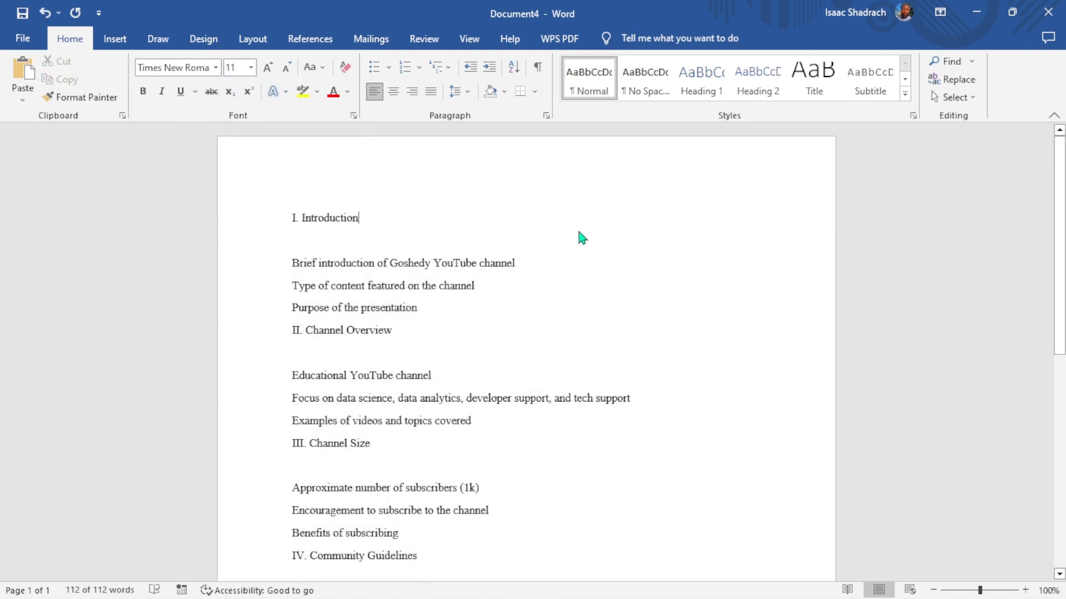
Bullet the Introduction points and delete the Roman numeral before the next heading
scroll(down, 3)
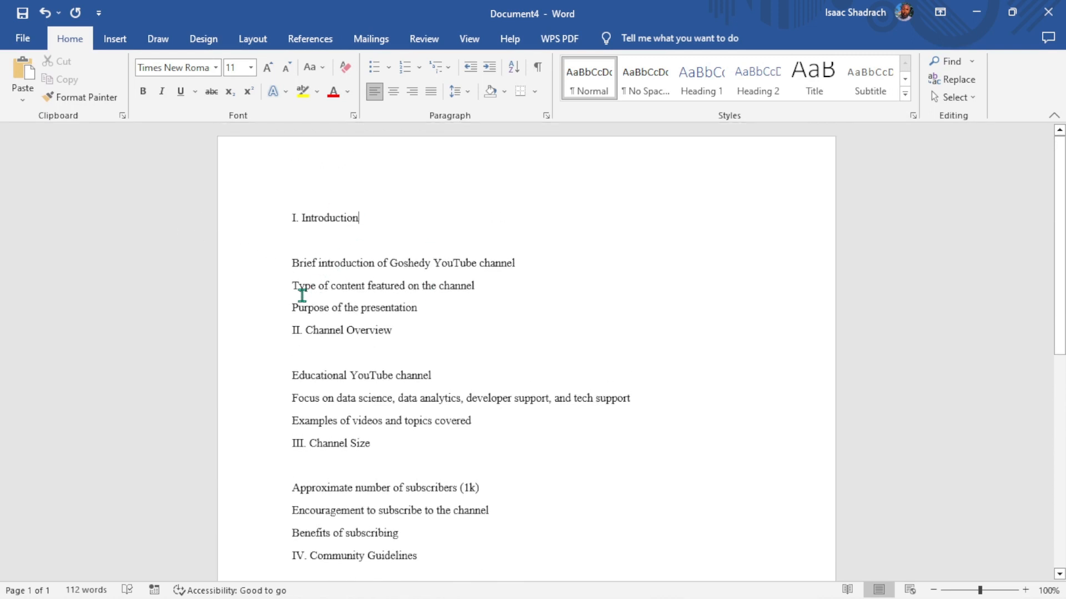
drag(291, 263, 473, 285)
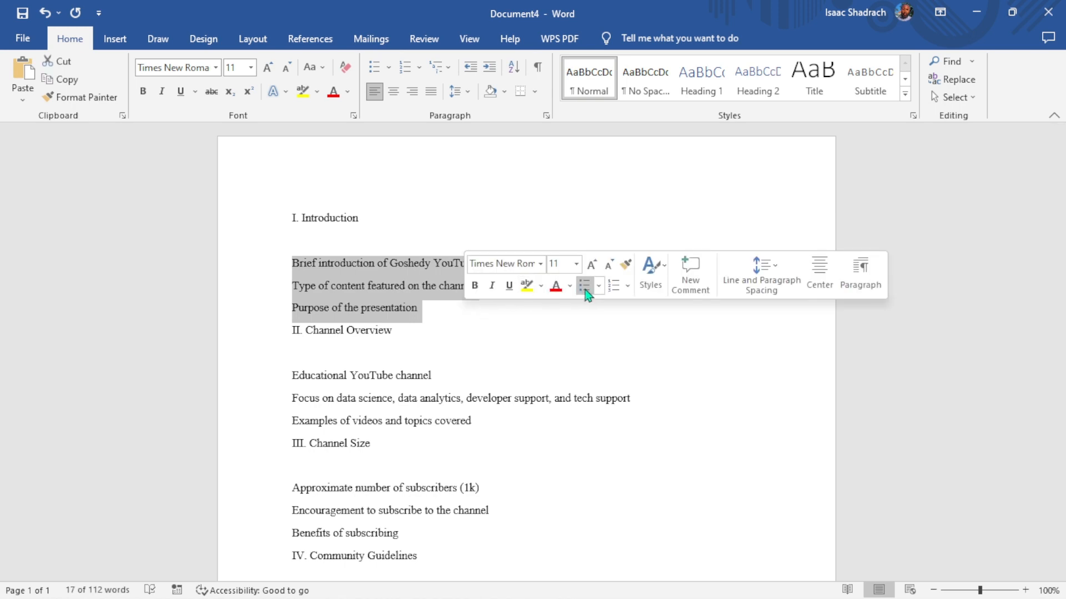
click(584, 285)
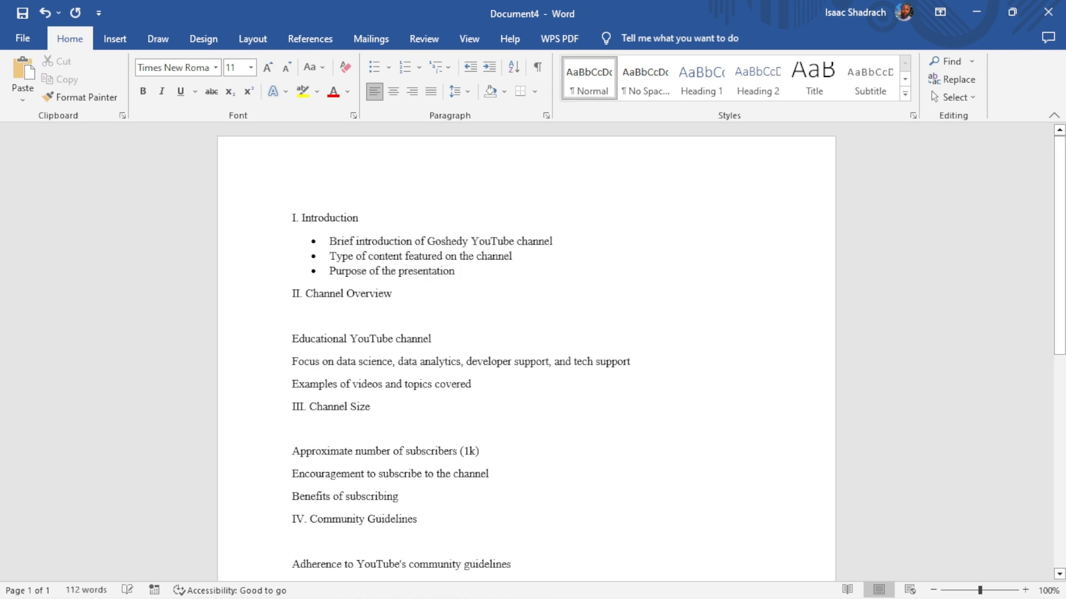
click(293, 316)
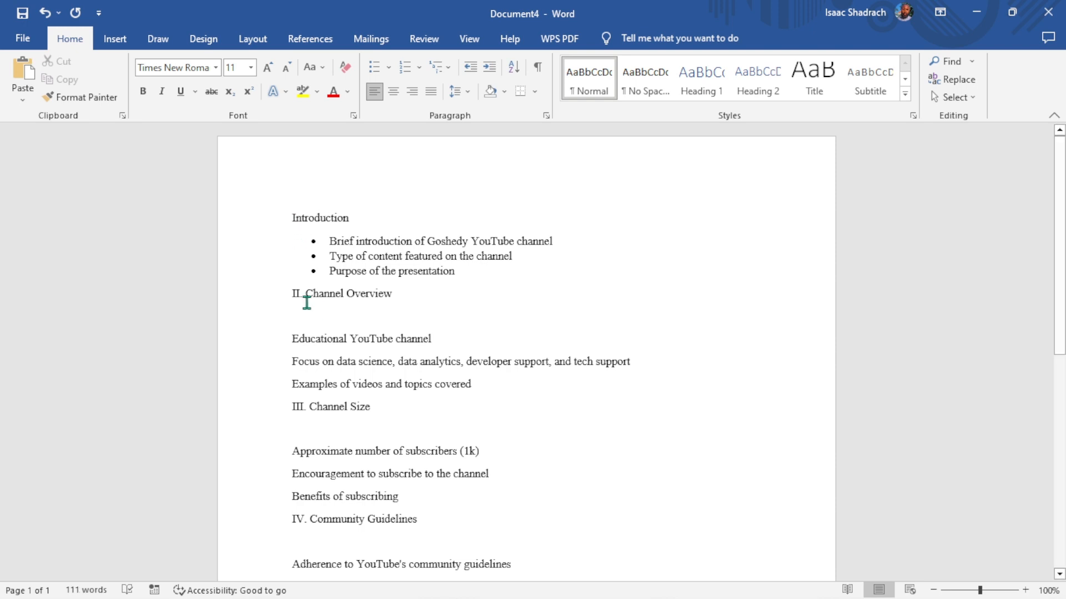
key(Backspace)
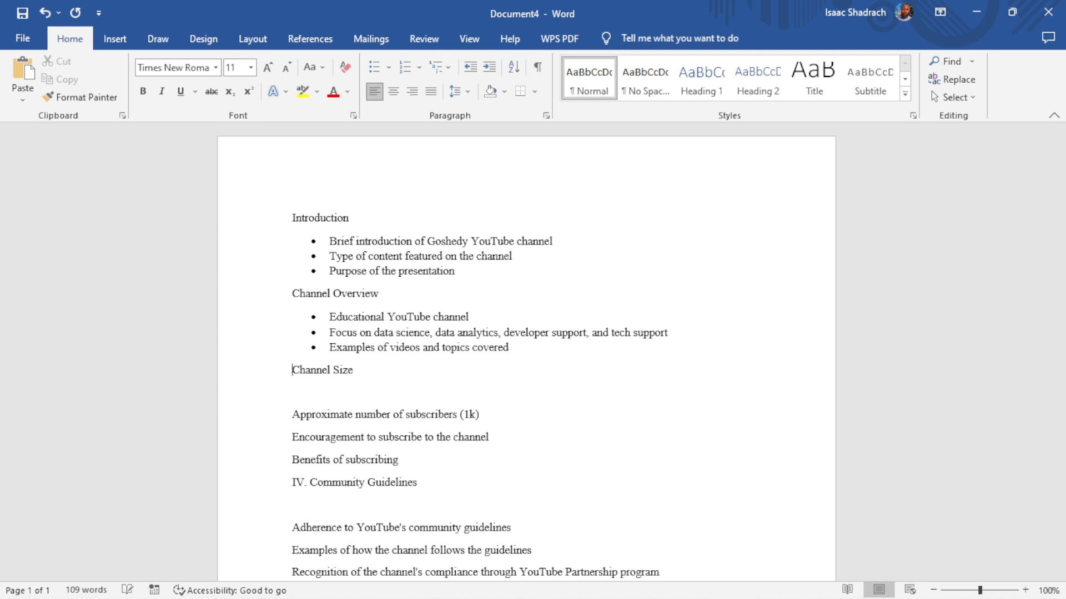
Bullet the points under Channel Size and Community Guidelines
scroll(down, 3)
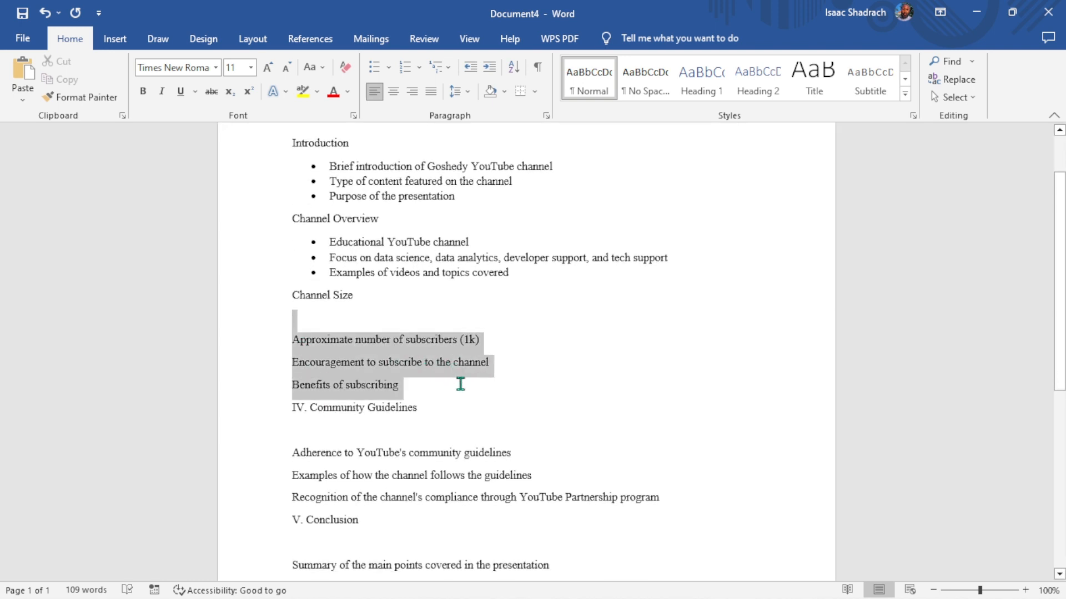
click(375, 67)
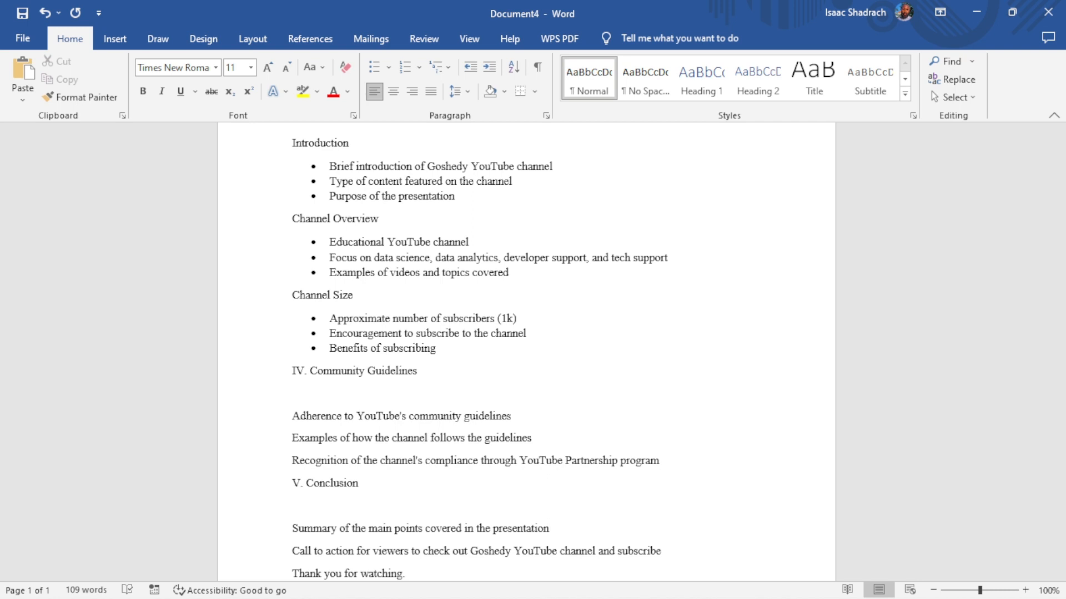
scroll(down, 3)
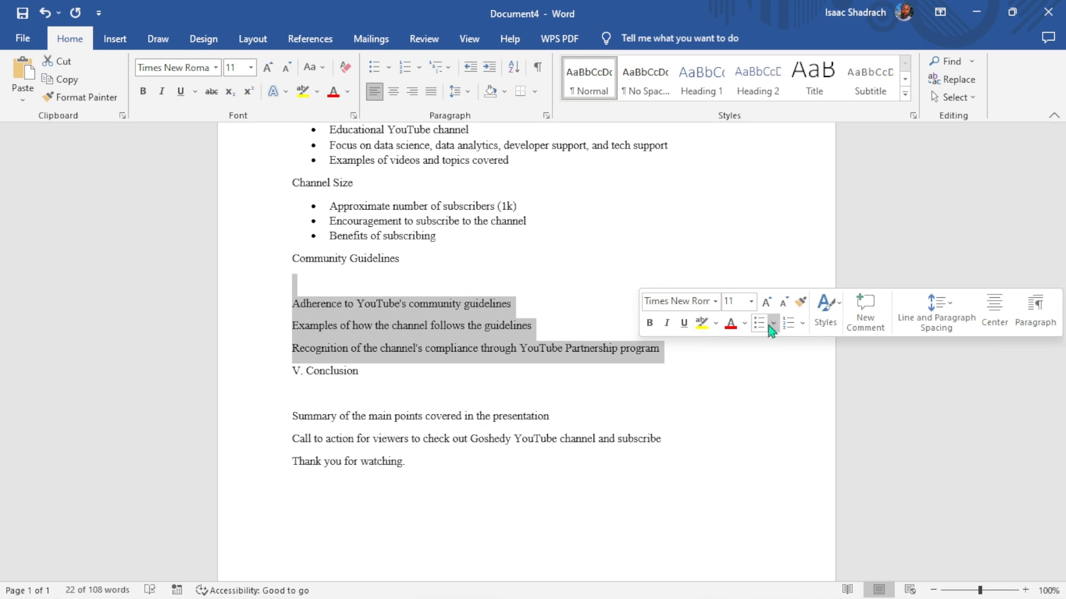
click(772, 323)
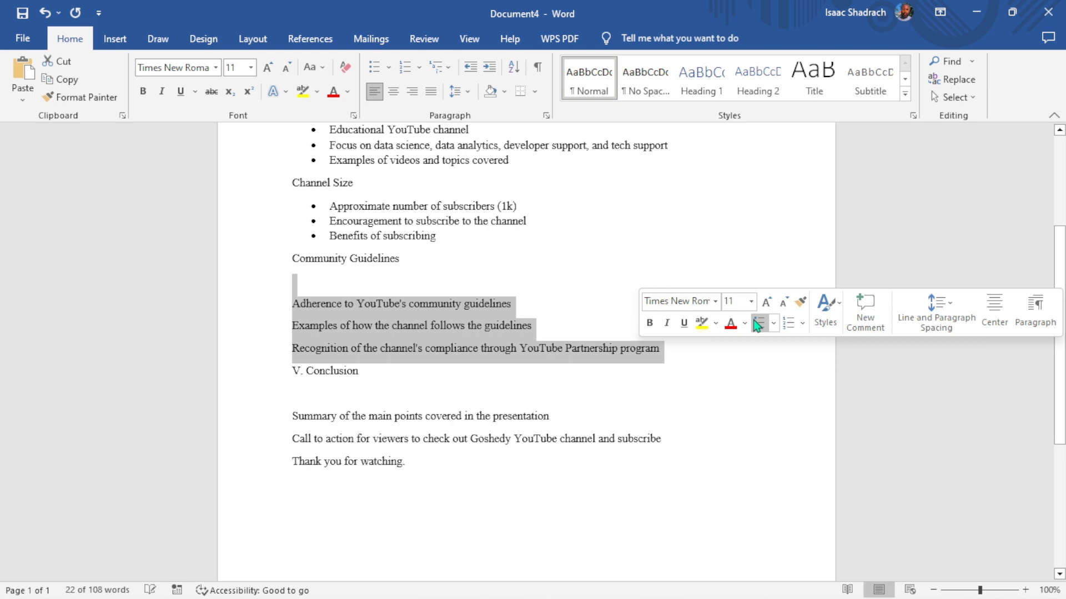
click(374, 67)
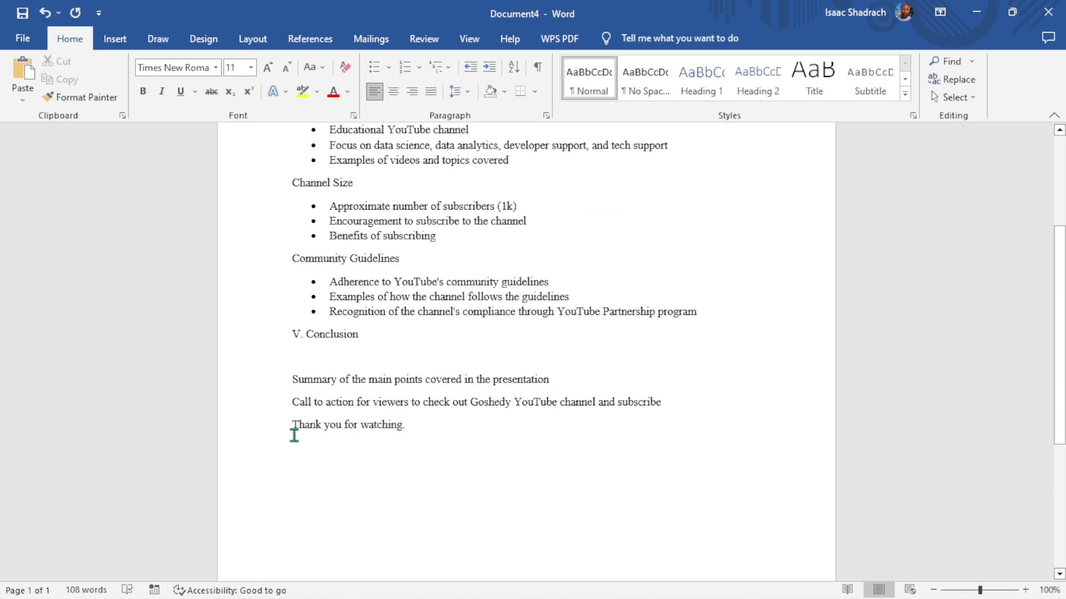
Delete the V. Conclusion section so the outline ends with Community Guidelines
drag(292, 334, 554, 408)
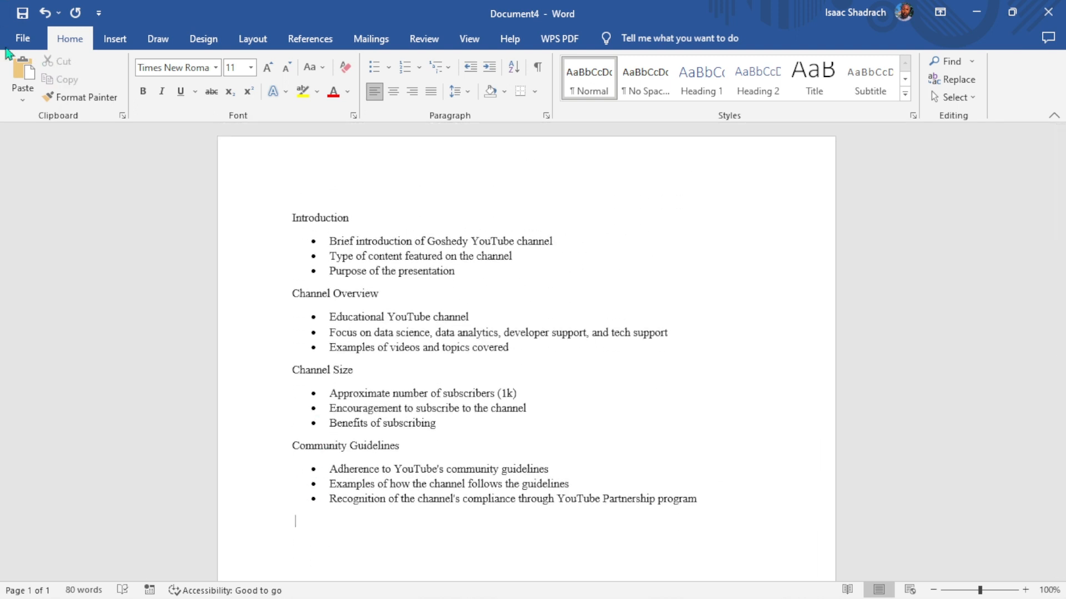
mouse_move(533, 338)
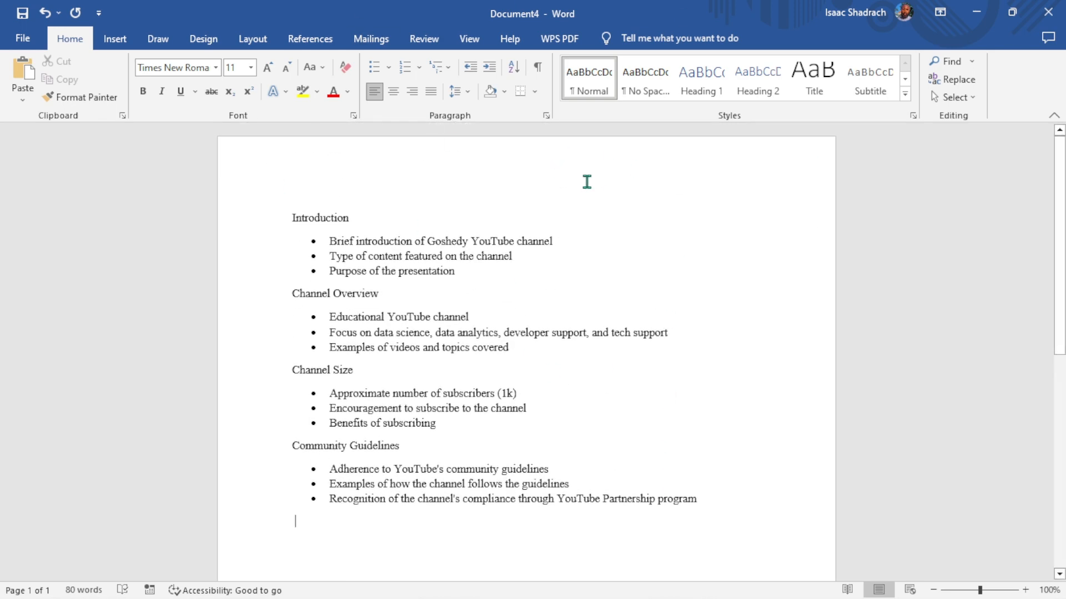
mouse_move(633, 234)
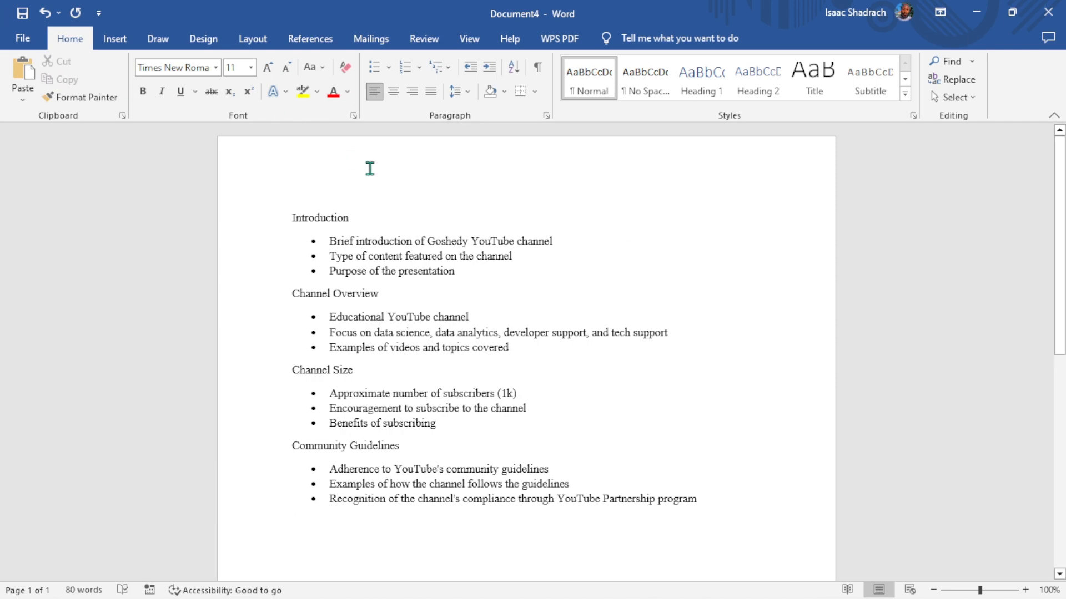
scroll(down, 3)
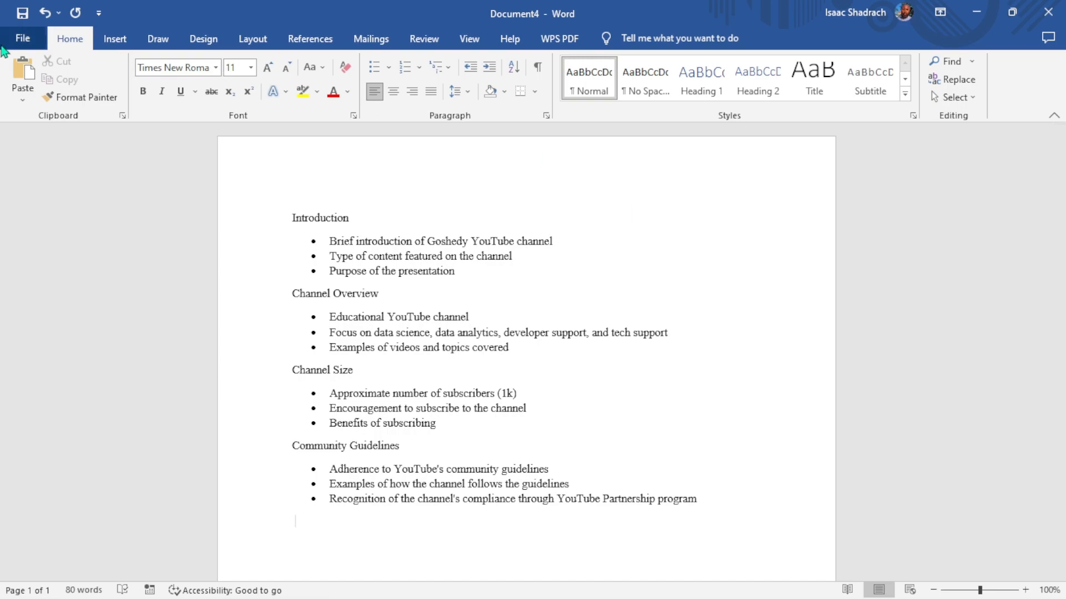
Save the outline as 'Chennels' in the Downloads folder via Save As
click(22, 39)
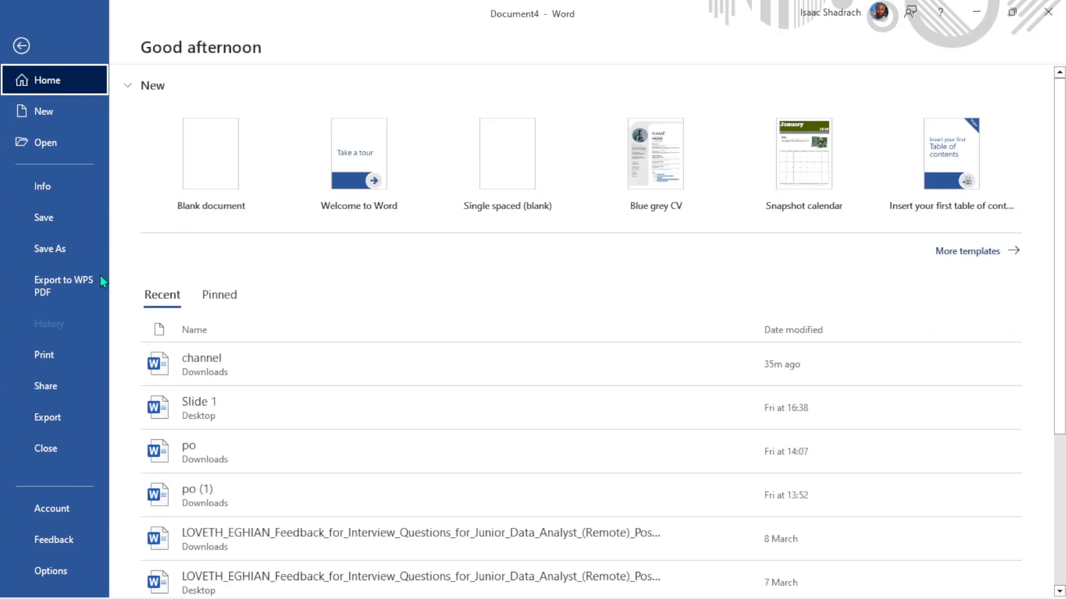
click(50, 248)
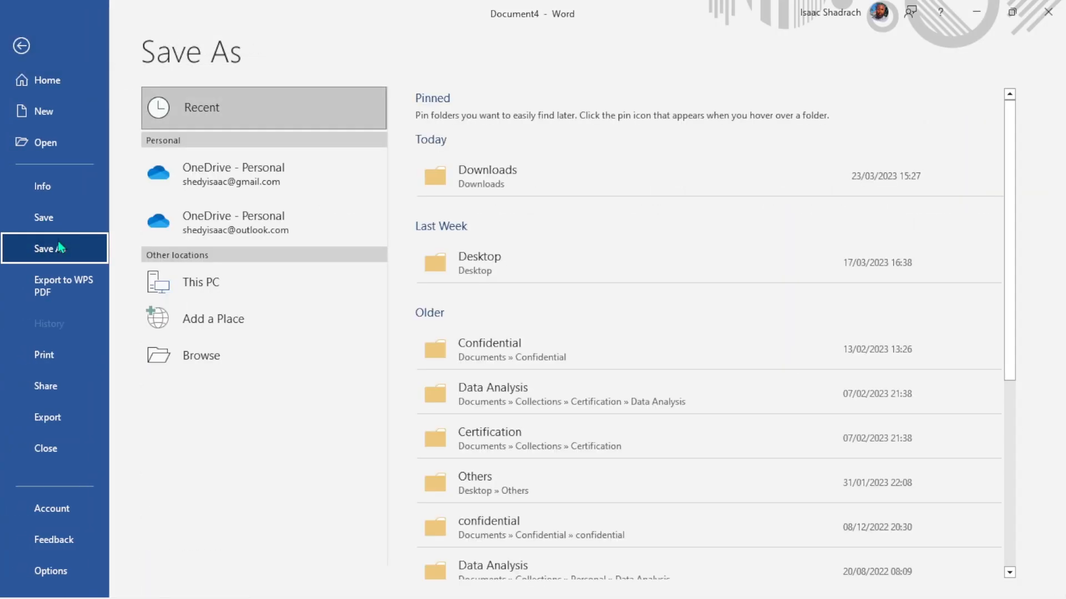
mouse_move(200, 283)
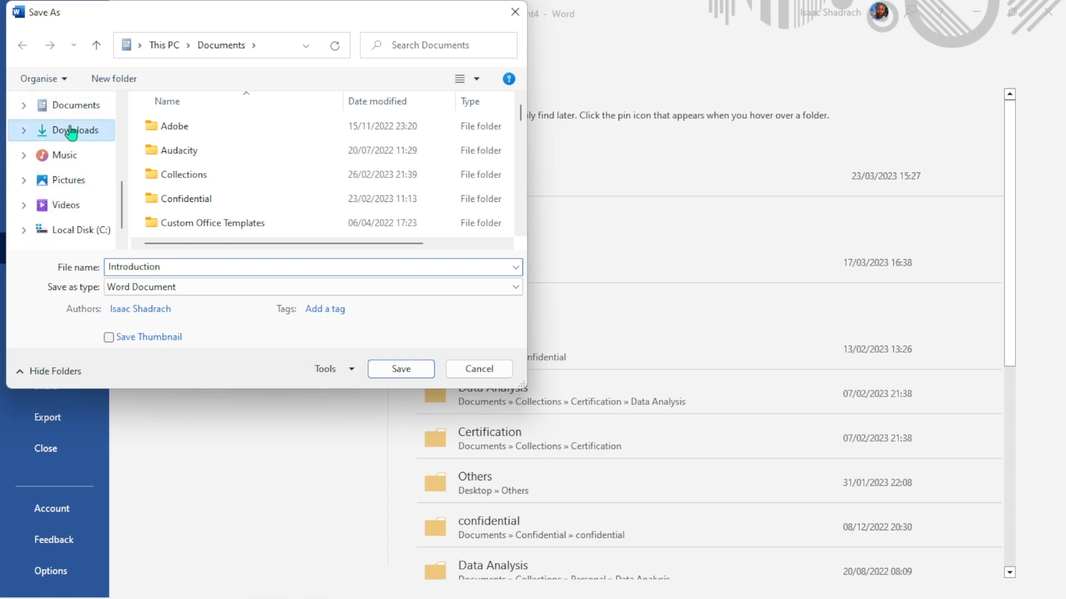
click(76, 130)
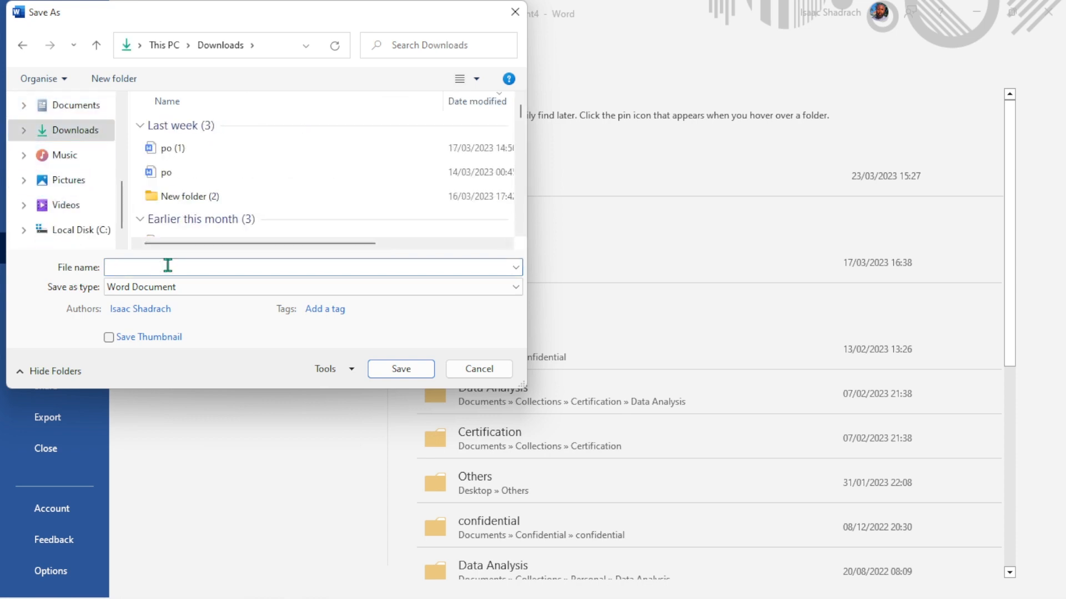
text(C)
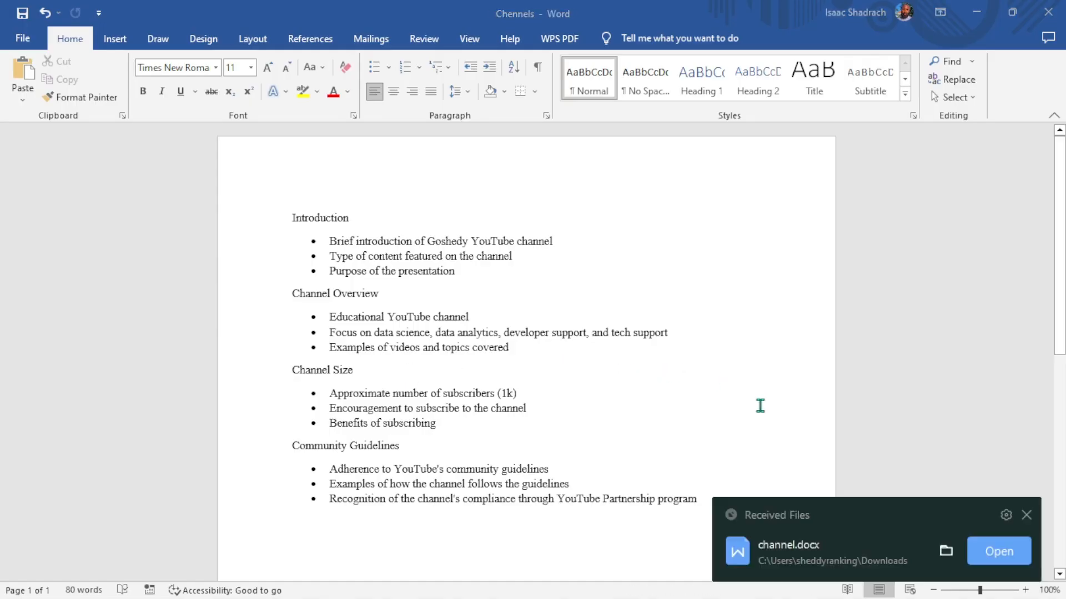
Check the ChatGPT tab, then return to the original Goshedy overview document in Word
scroll(down, 3)
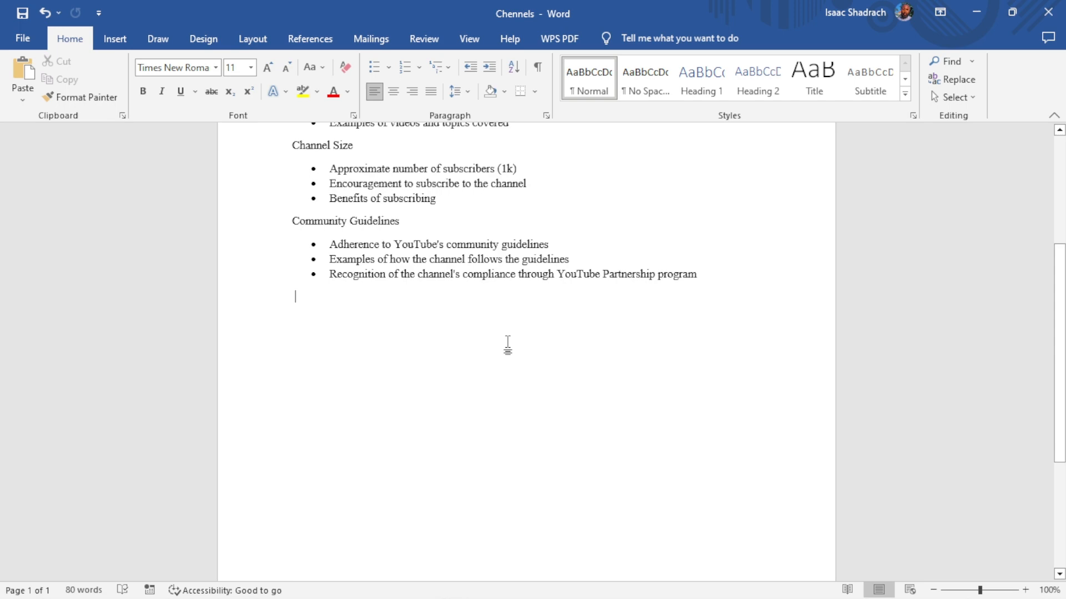
scroll(up, 3)
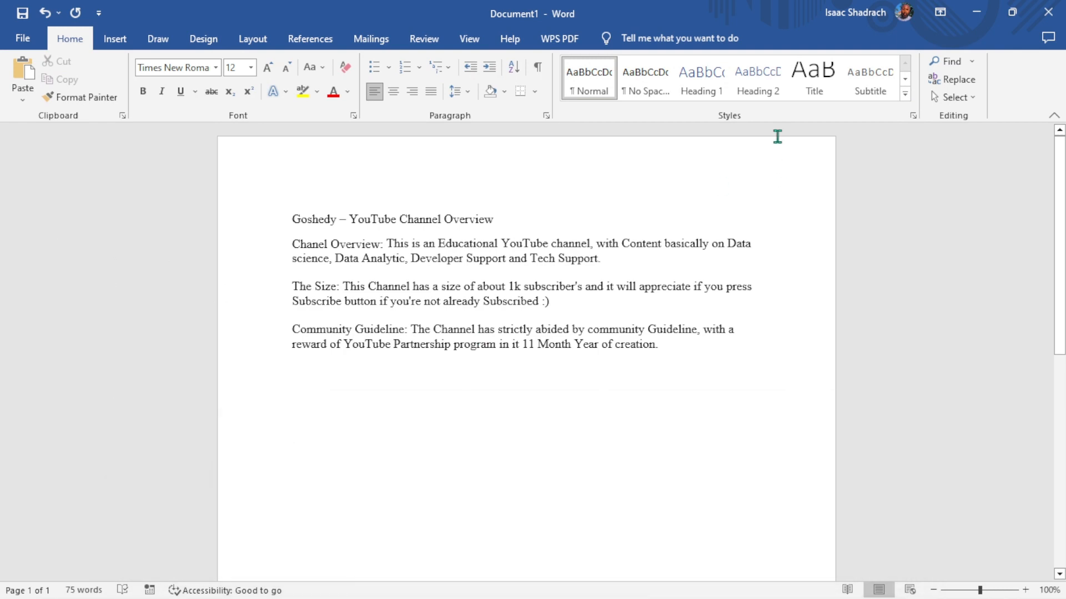
click(657, 13)
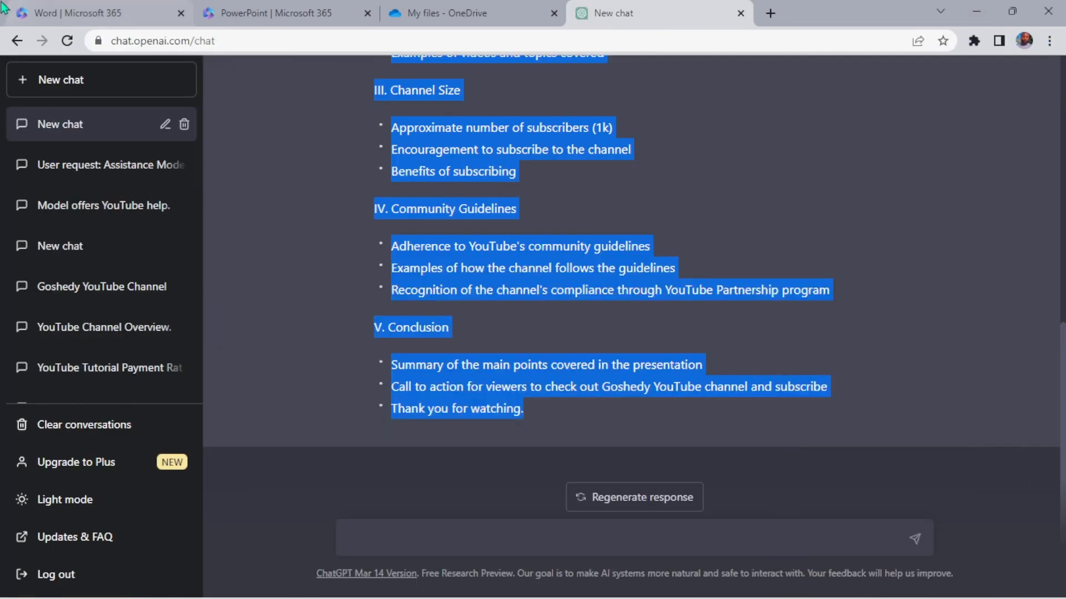
click(469, 13)
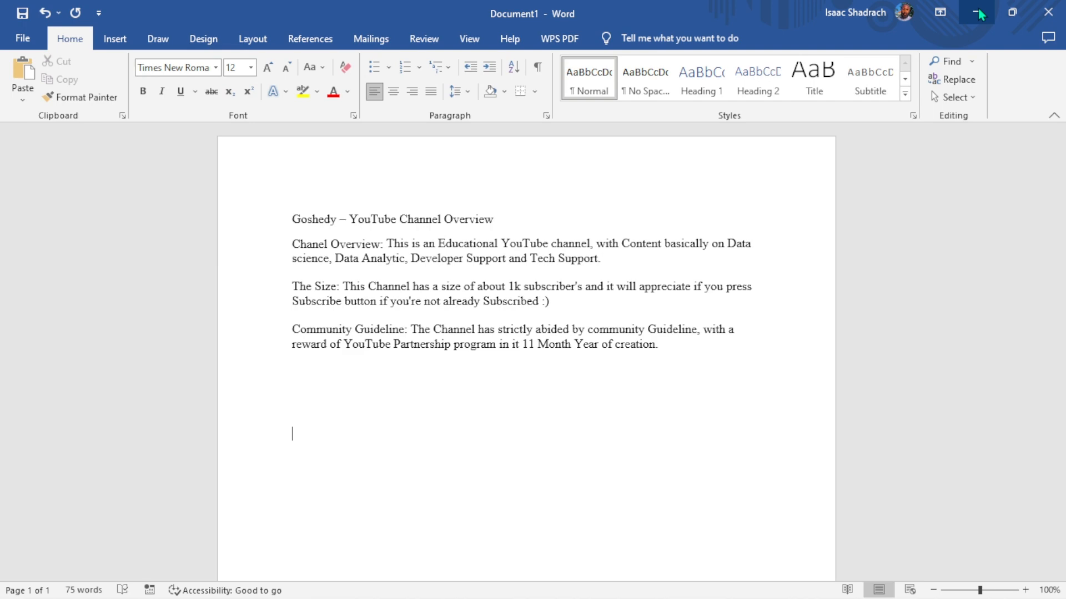
Upload Chennels.docx from Downloads to OneDrive so it sits beside channel.pptx and goshedy.pptx
click(472, 13)
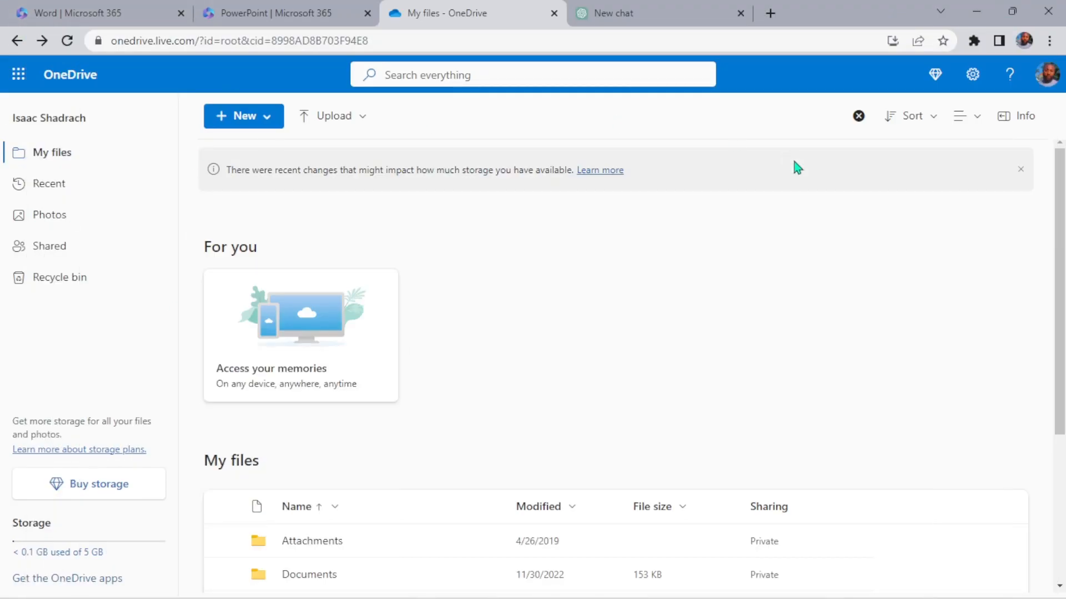
mouse_move(854, 194)
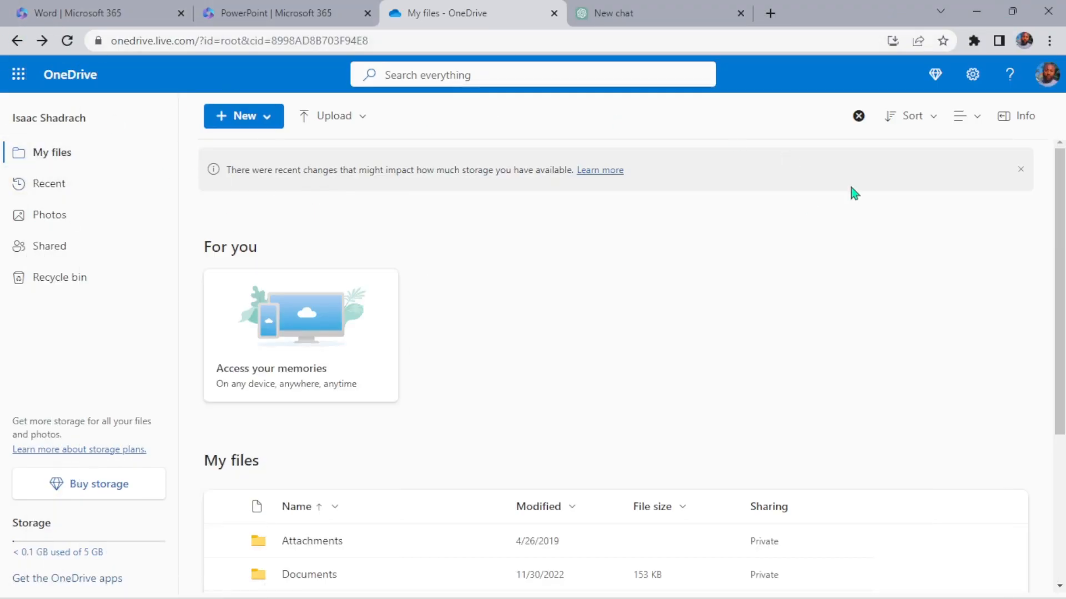
mouse_move(1036, 336)
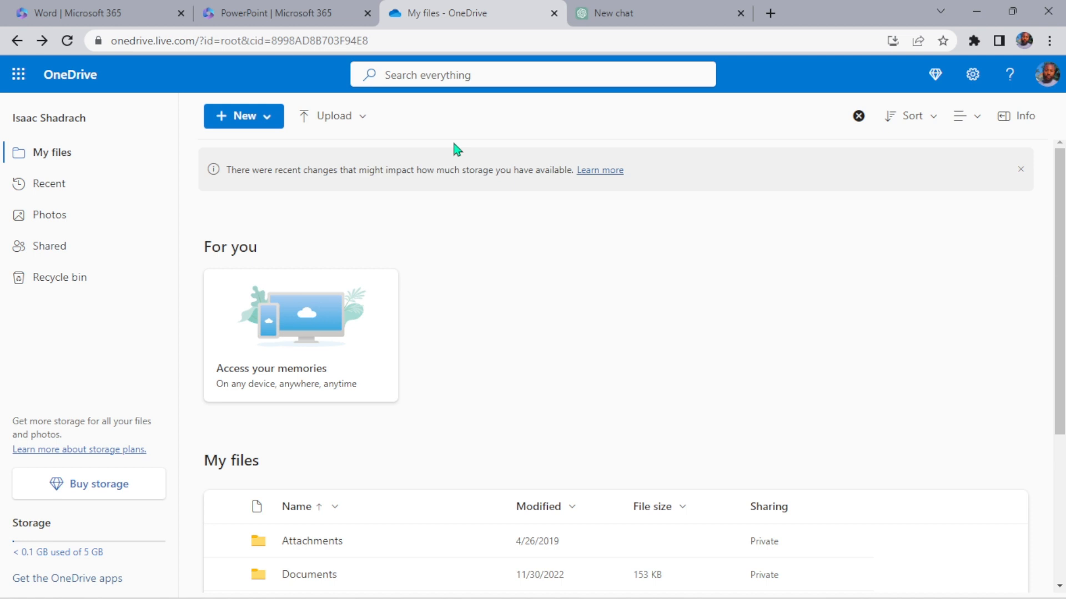
click(333, 115)
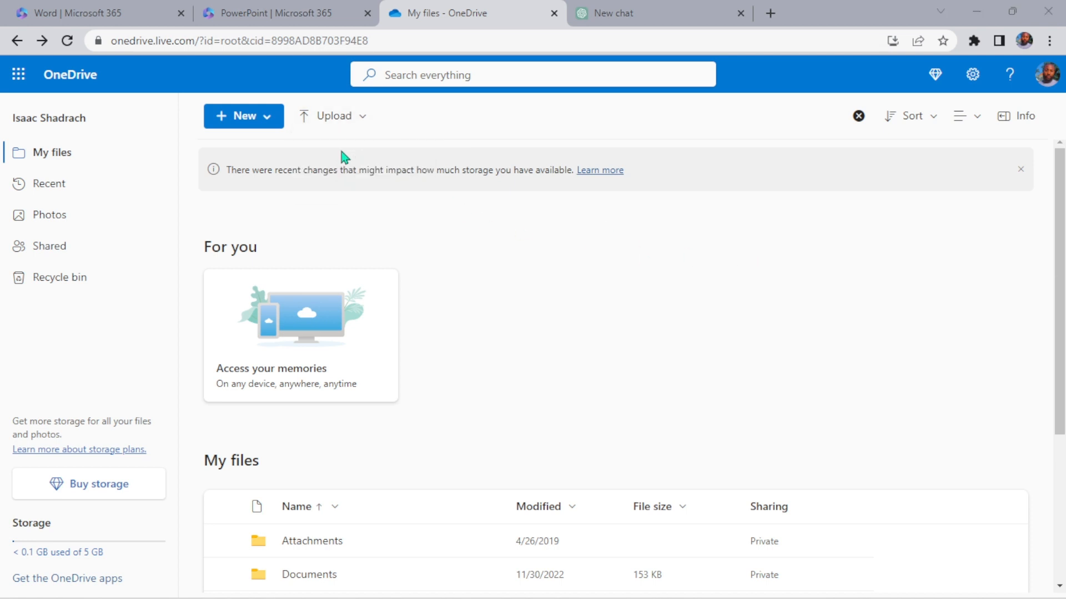
click(333, 115)
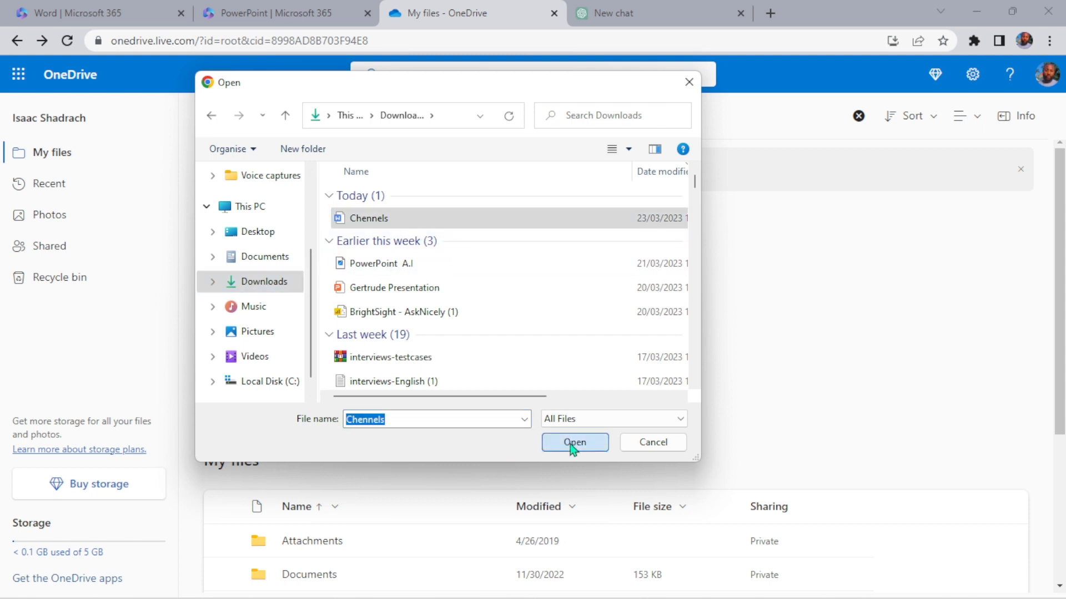
click(573, 442)
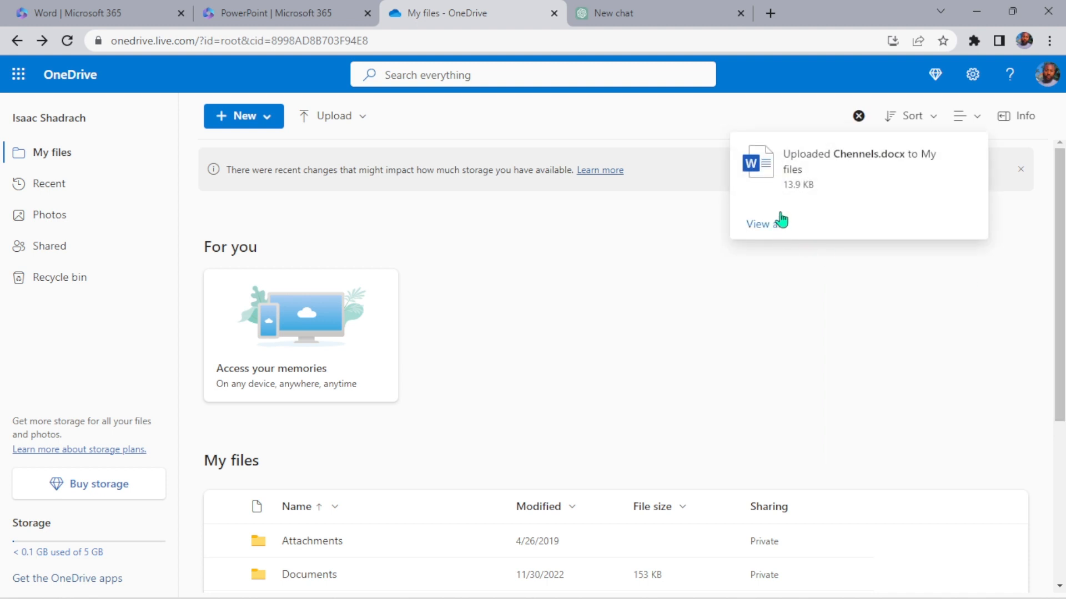
mouse_move(984, 314)
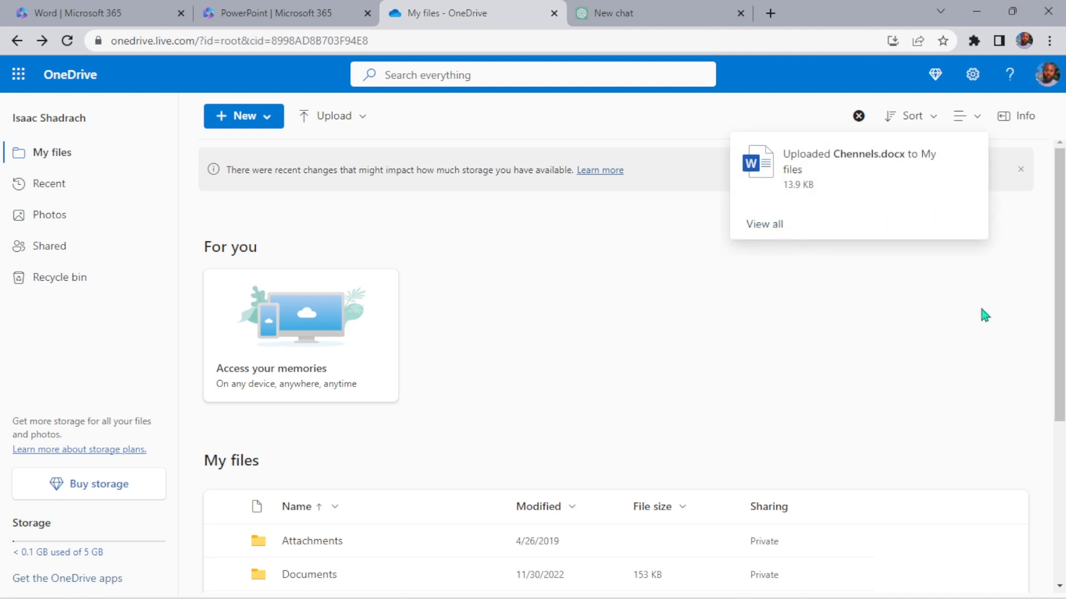
scroll(down, 3)
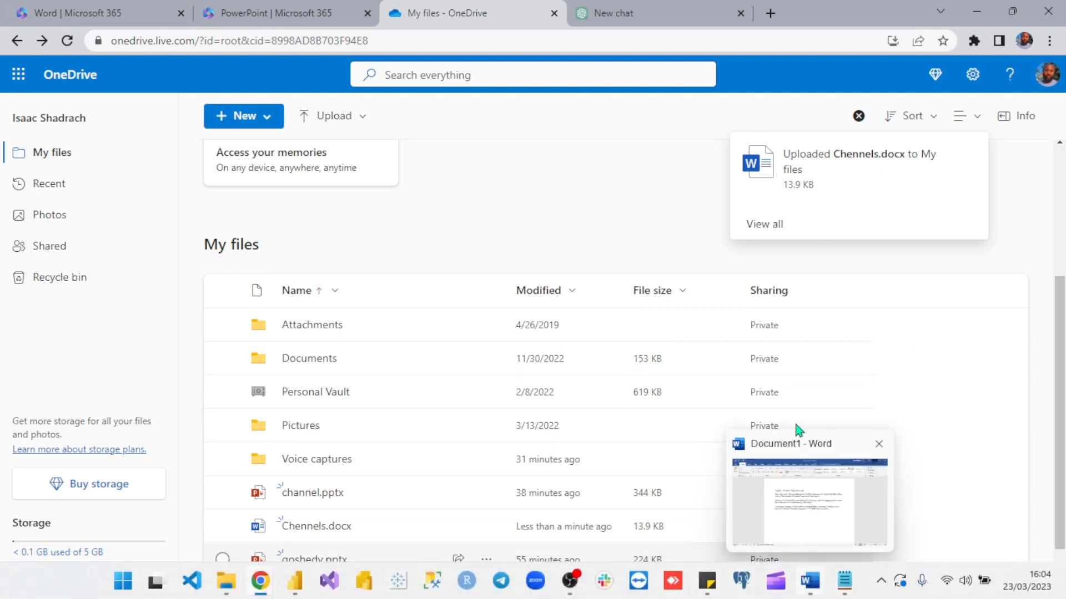
click(18, 74)
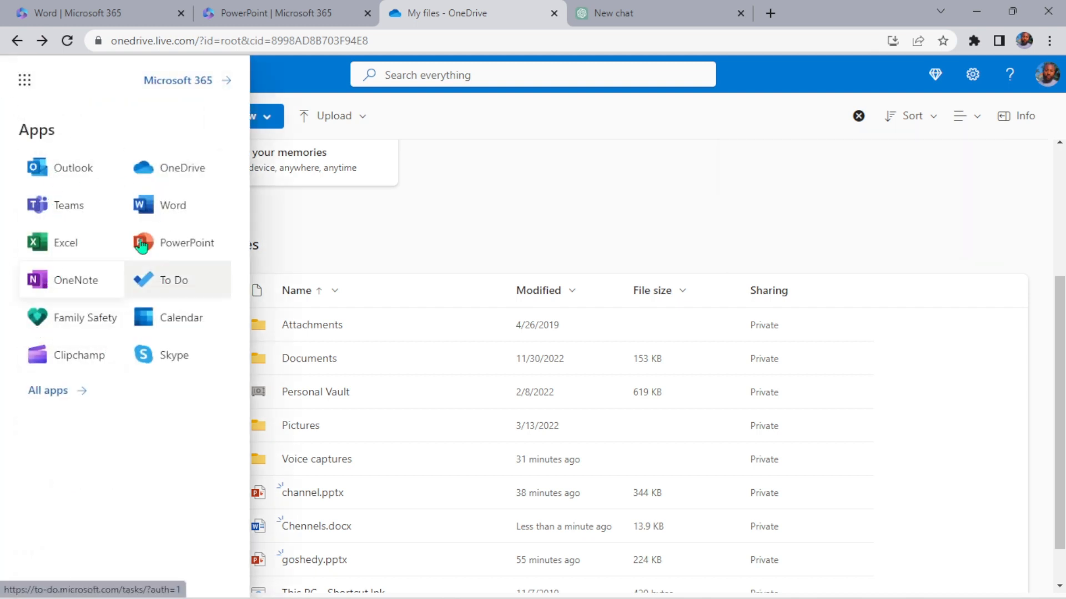
mouse_move(684, 187)
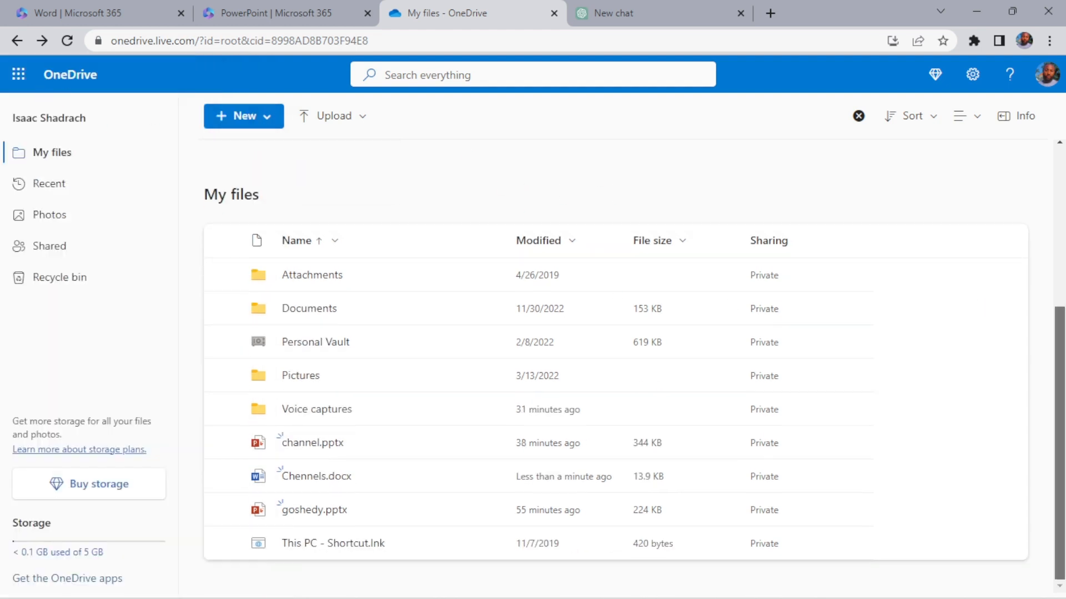
mouse_move(303, 481)
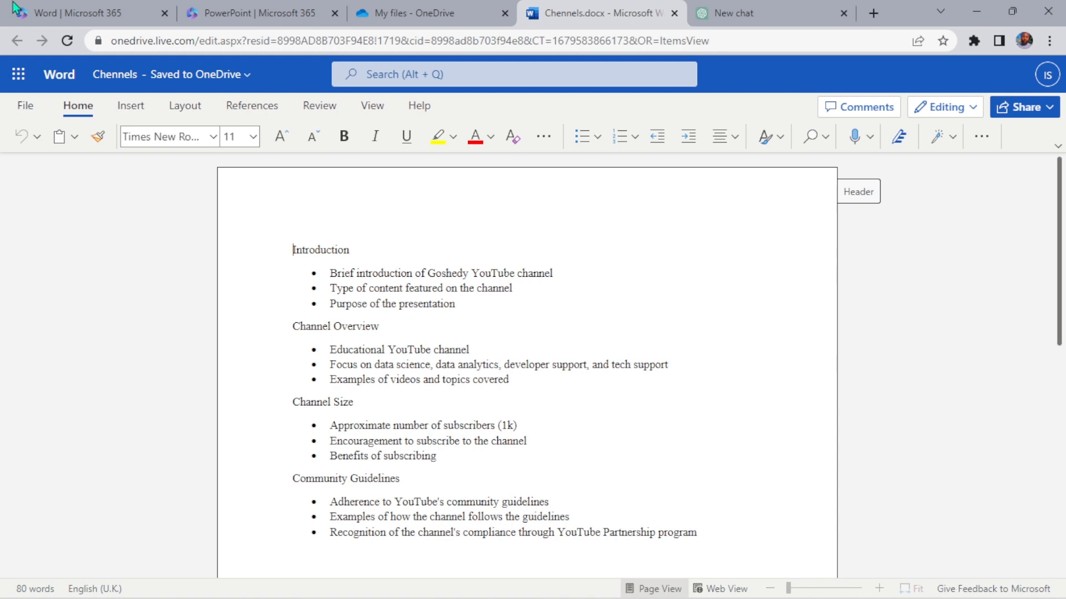
mouse_move(446, 218)
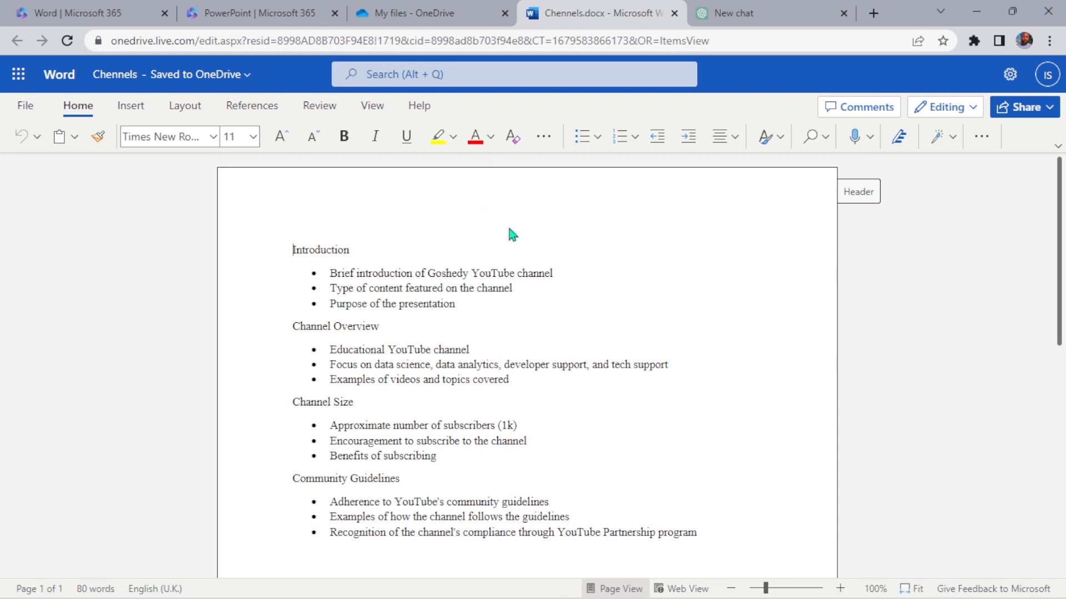
mouse_move(562, 372)
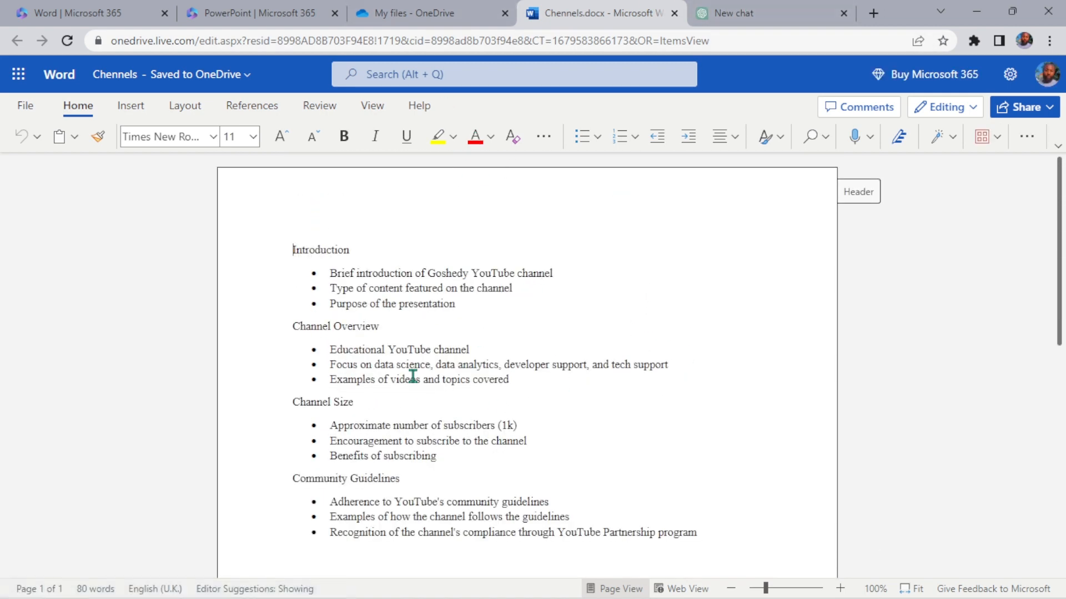
mouse_move(666, 297)
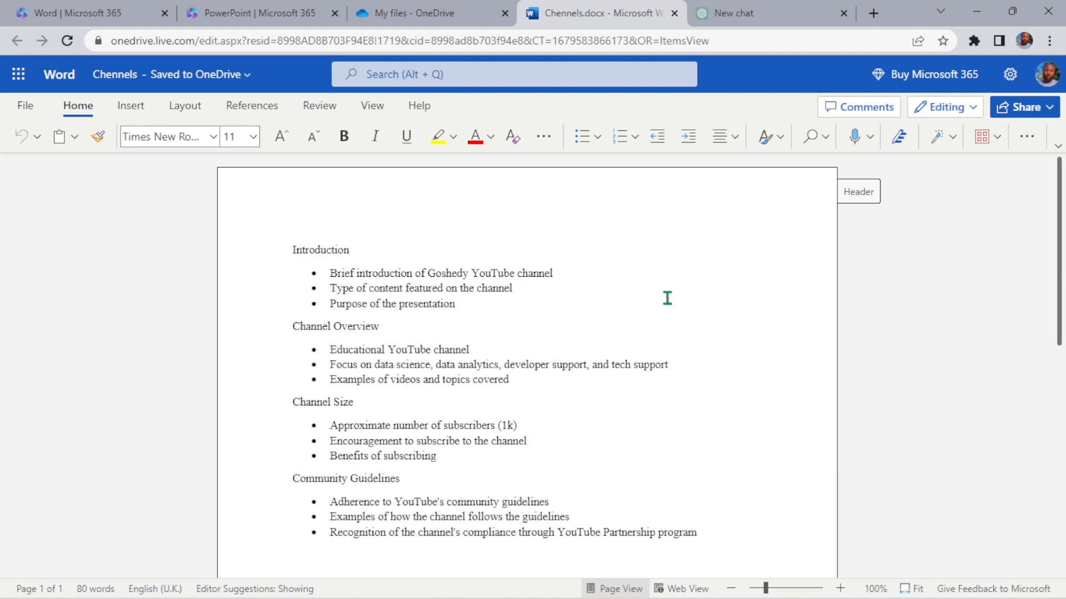
Bring up the File options for the opened Chennels.docx outline
click(24, 106)
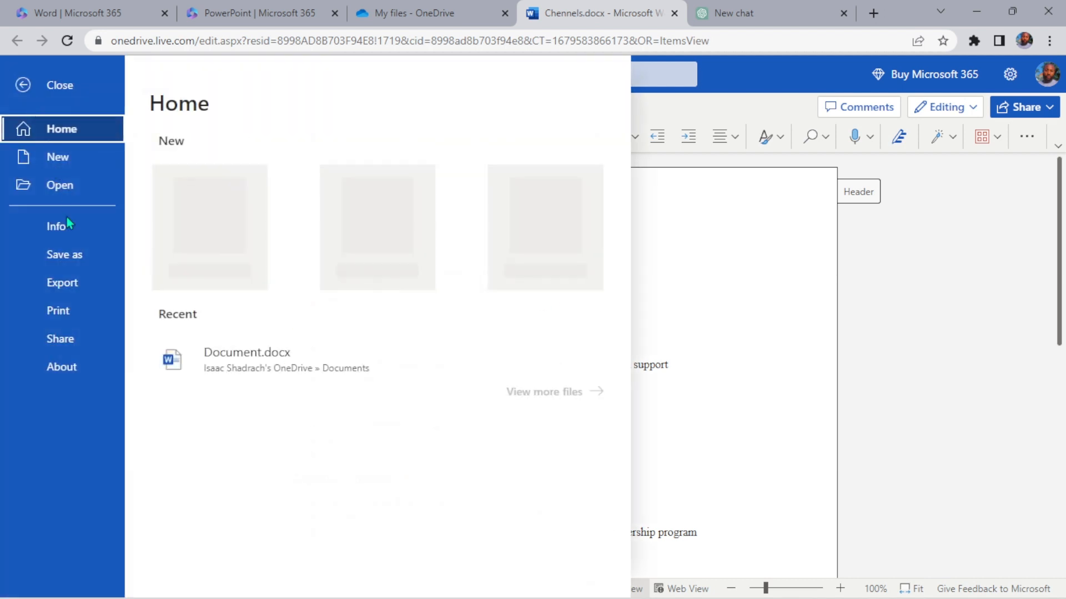
Choose Export to PowerPoint presentation to reach the design theme choices
click(62, 282)
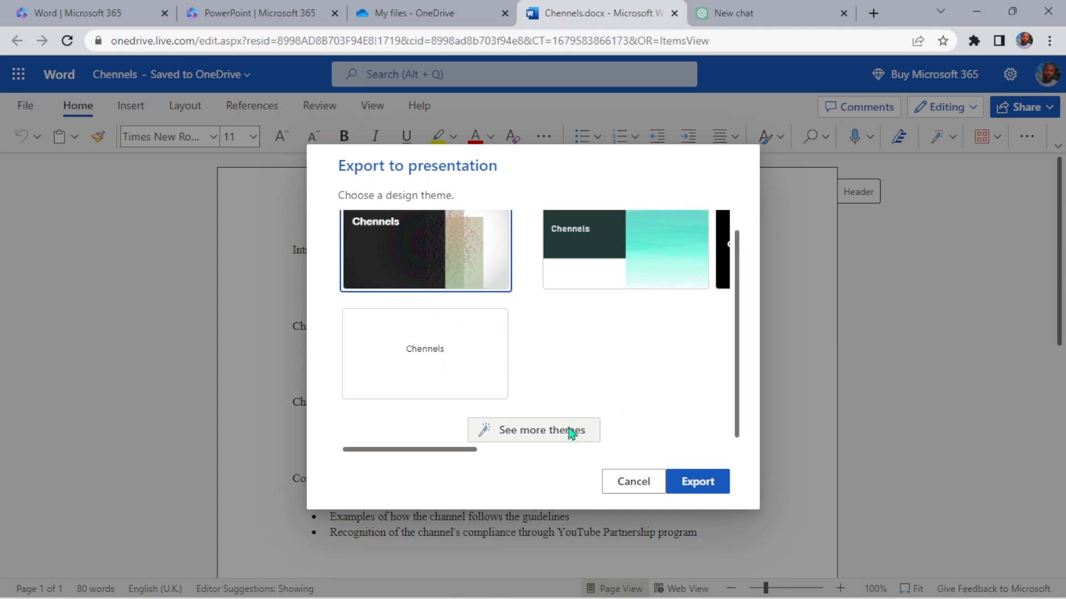
Pick the colourful cubes theme from the expanded list and export the outline as a presentation
click(533, 430)
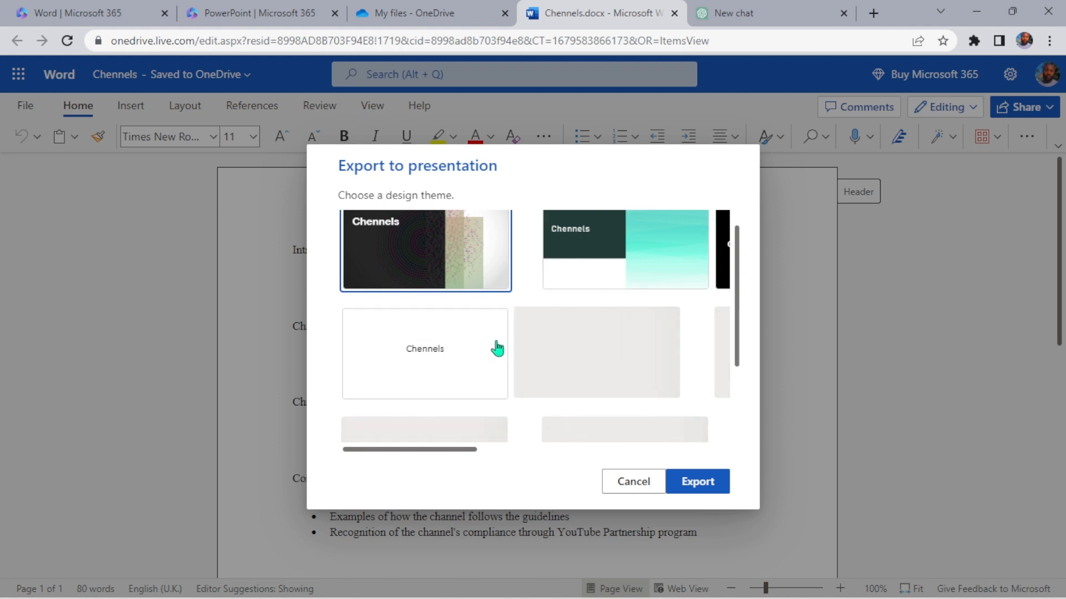
scroll(down, 3)
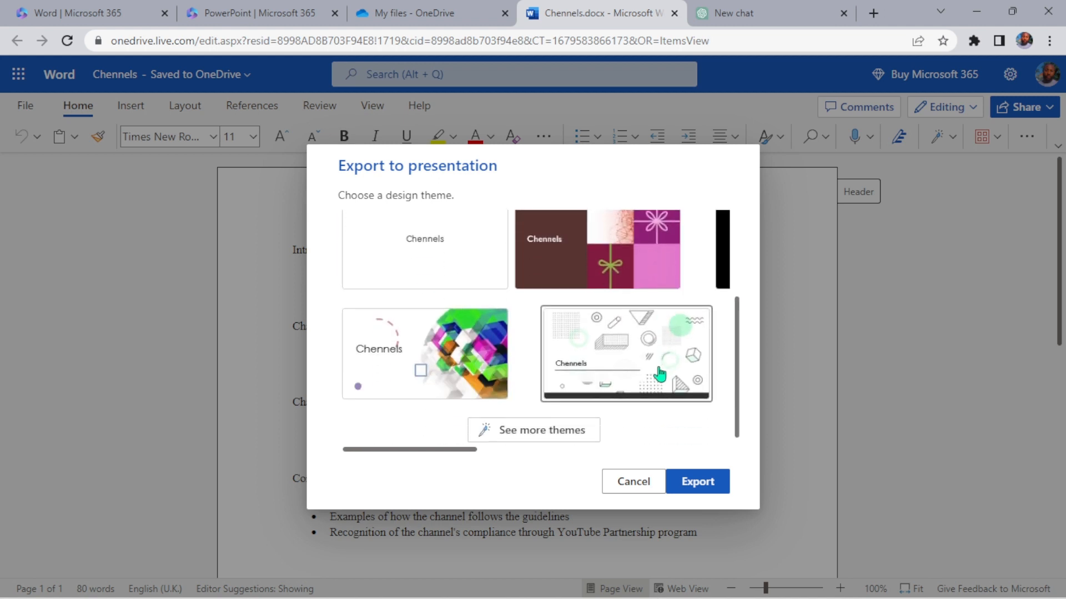
click(424, 353)
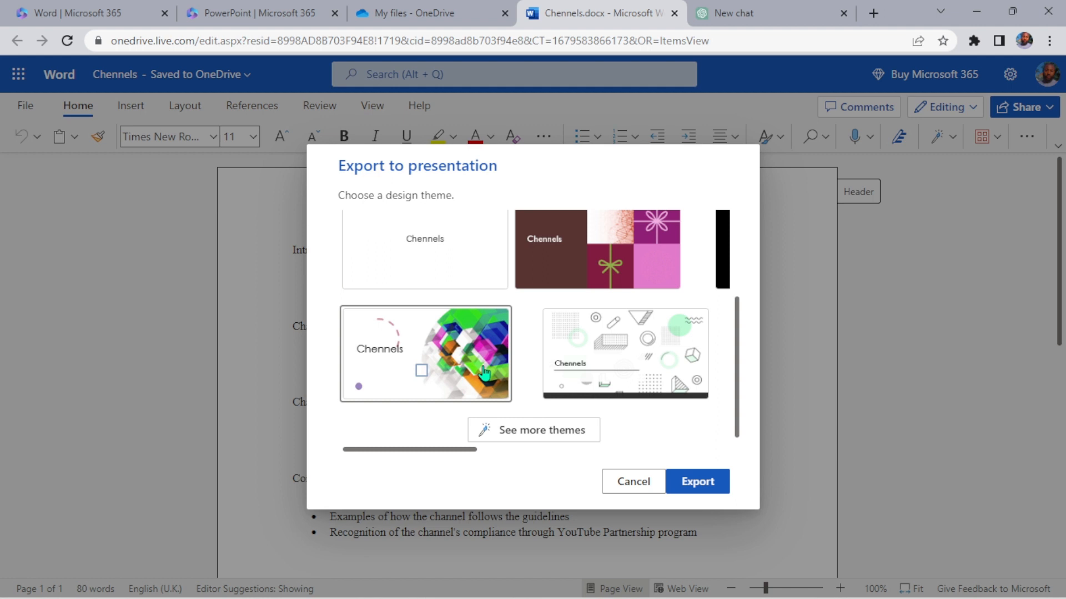
click(407, 350)
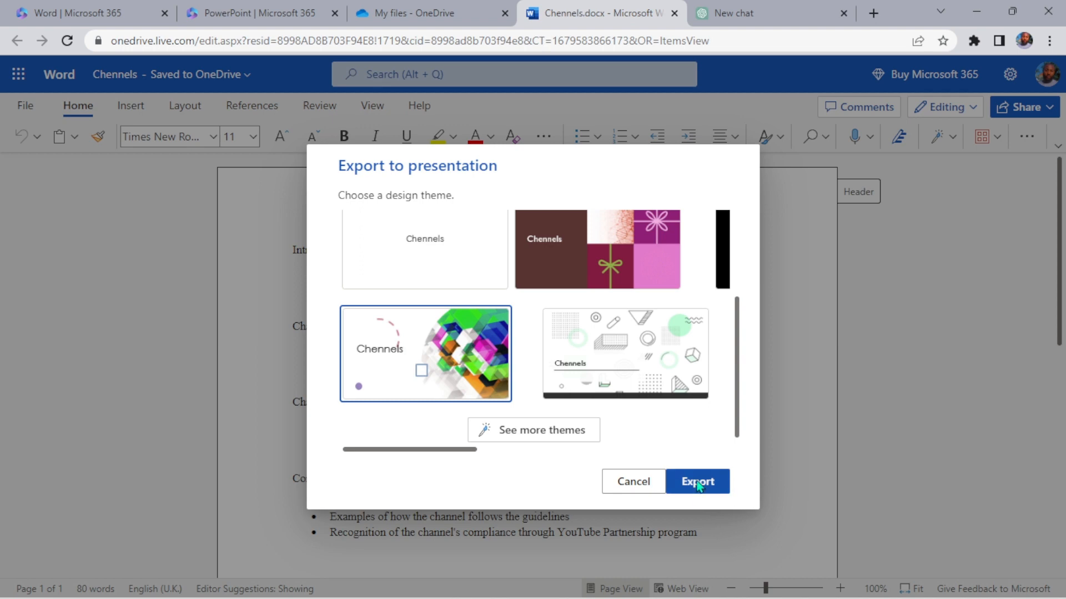
click(696, 481)
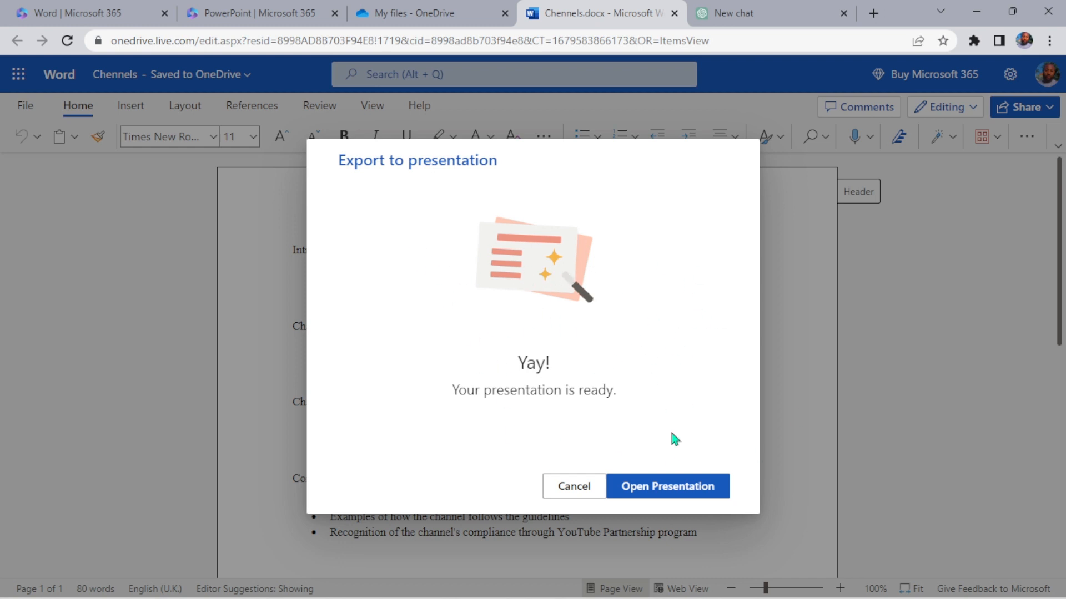
Launch the exported Chennels.pptx in PowerPoint for the web
click(667, 486)
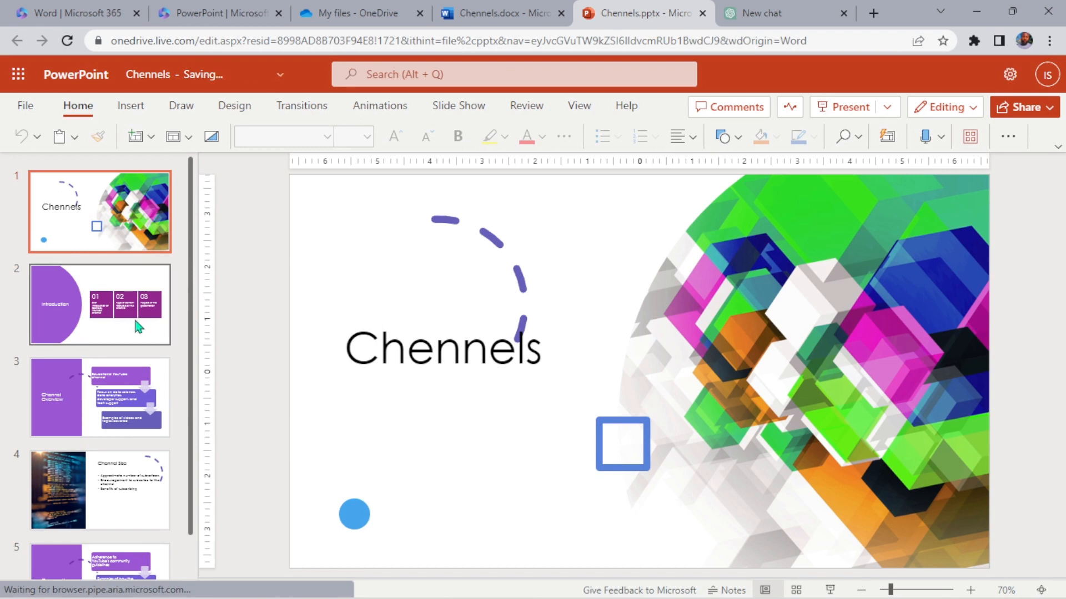
Dismiss the Designer pane and step through Introduction, Channel Overview, Channel Size and Community Guidelines slides
click(886, 136)
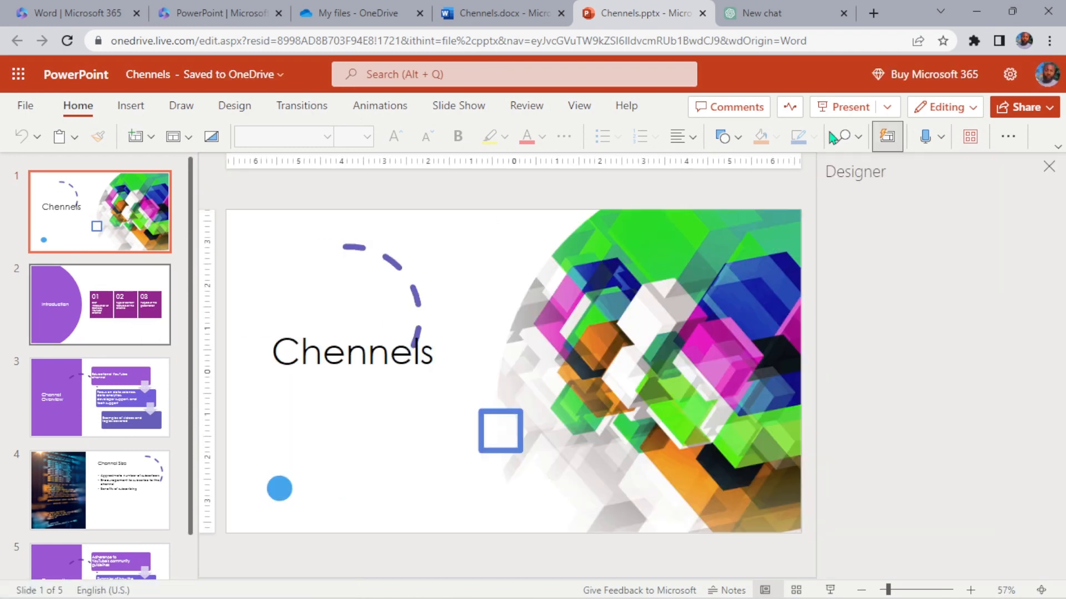
click(1049, 166)
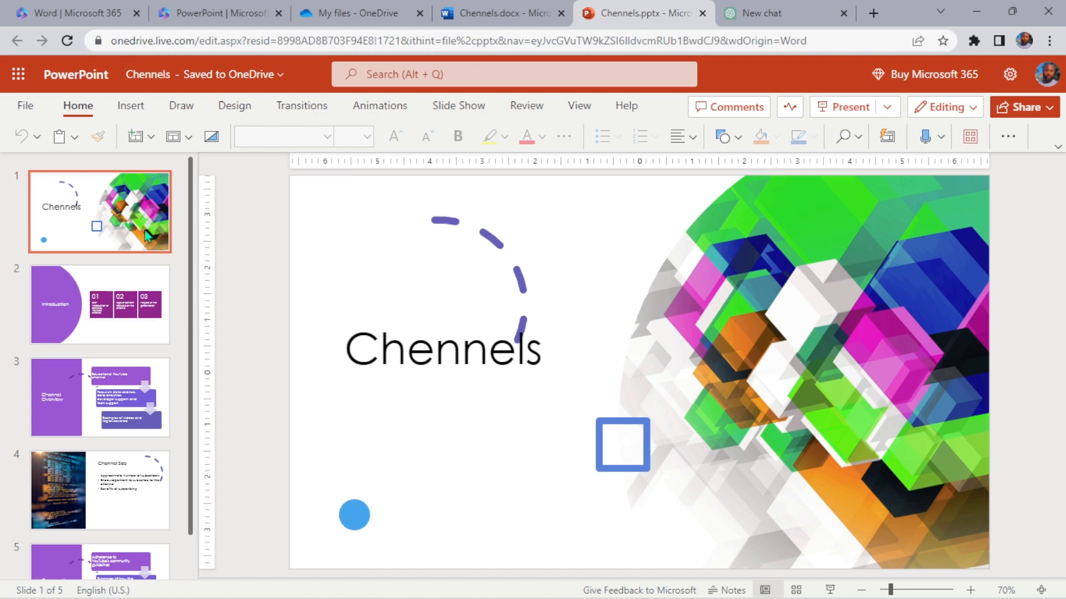
click(99, 304)
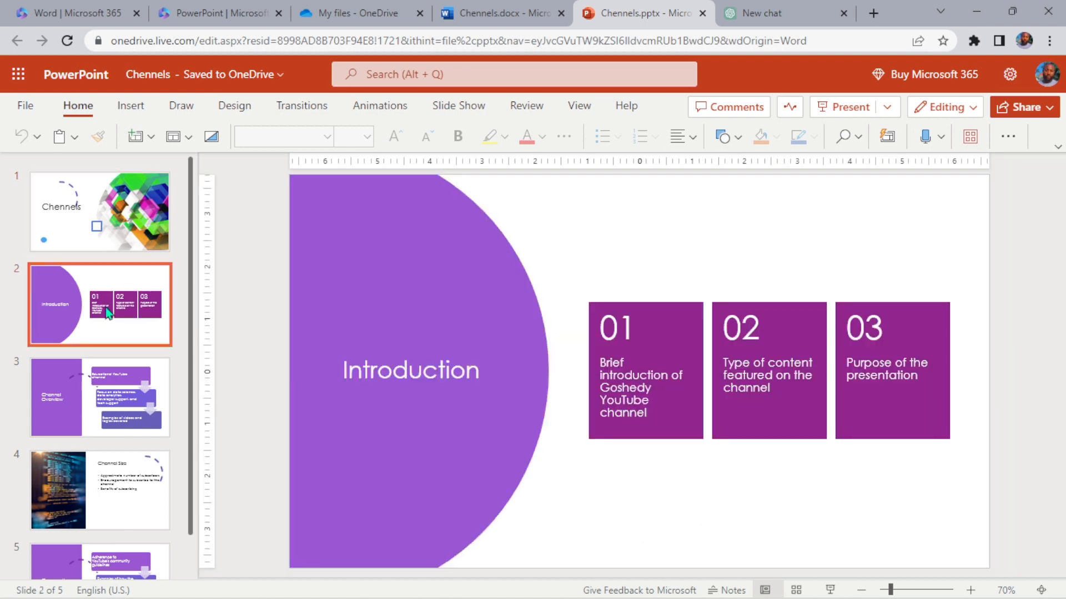
click(99, 397)
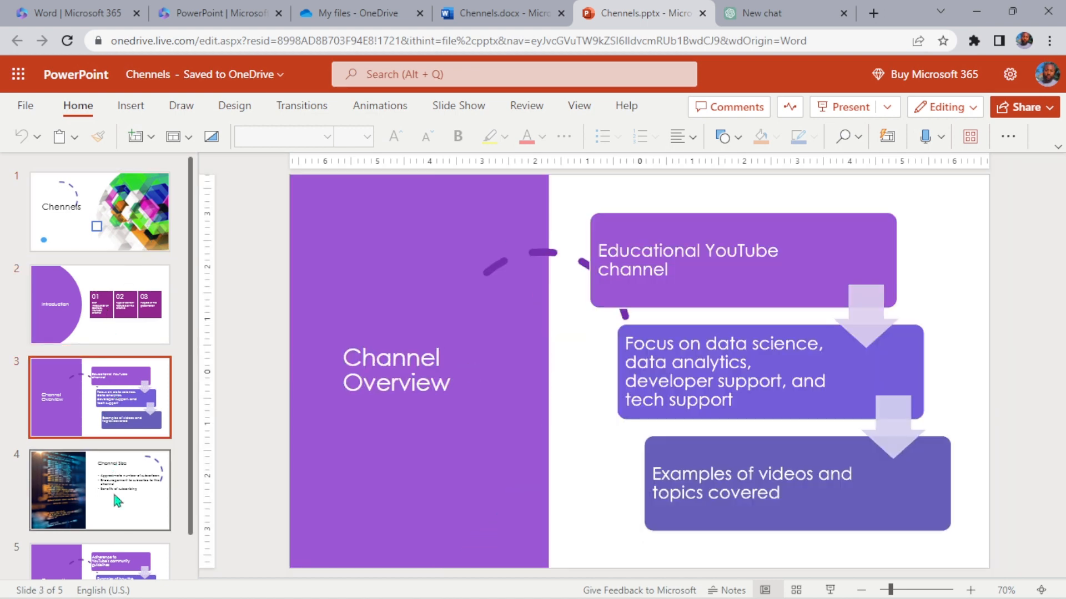
click(100, 489)
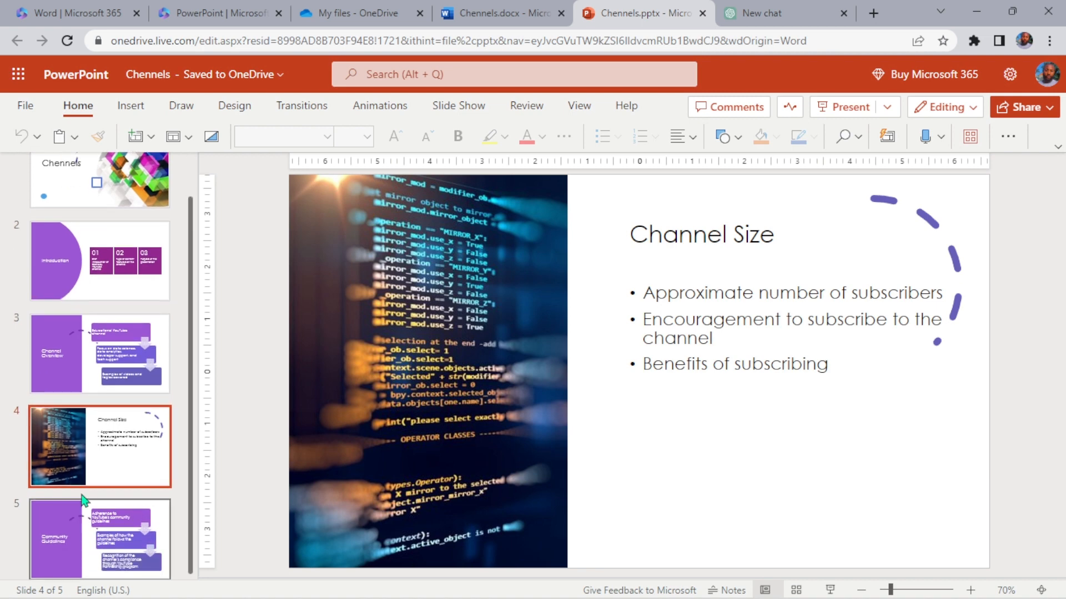
click(100, 537)
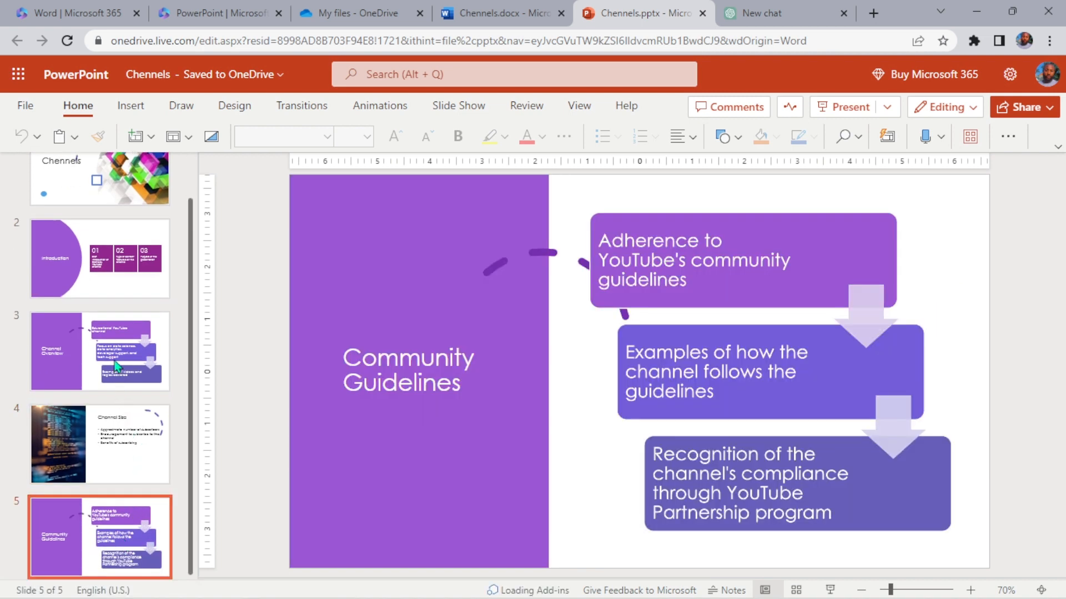
Revisit the title, Channel Overview and Community Guidelines slides, finishing on the title slide
click(100, 258)
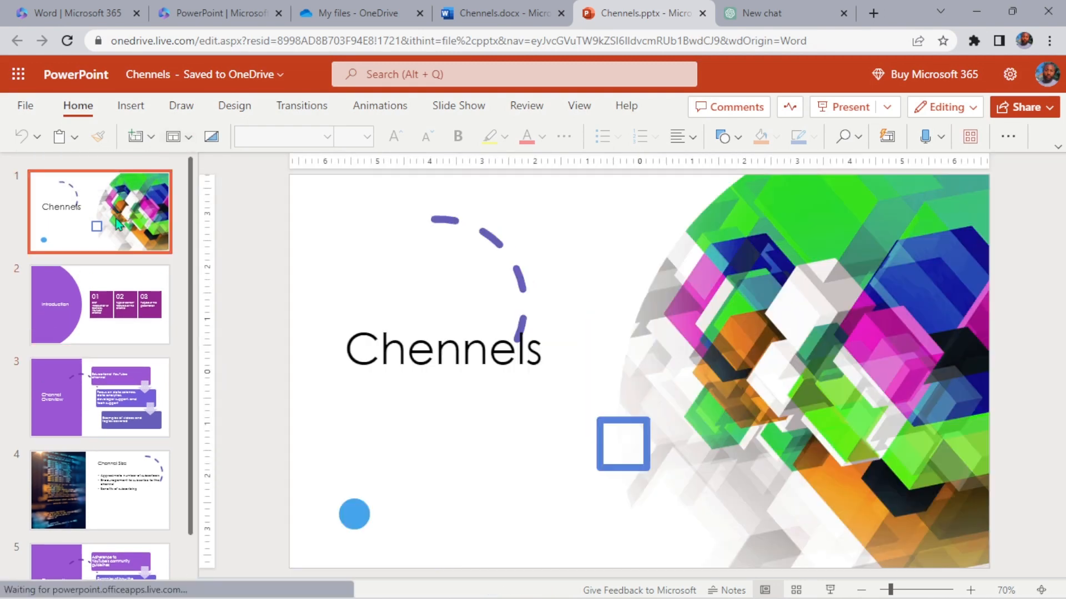
click(99, 397)
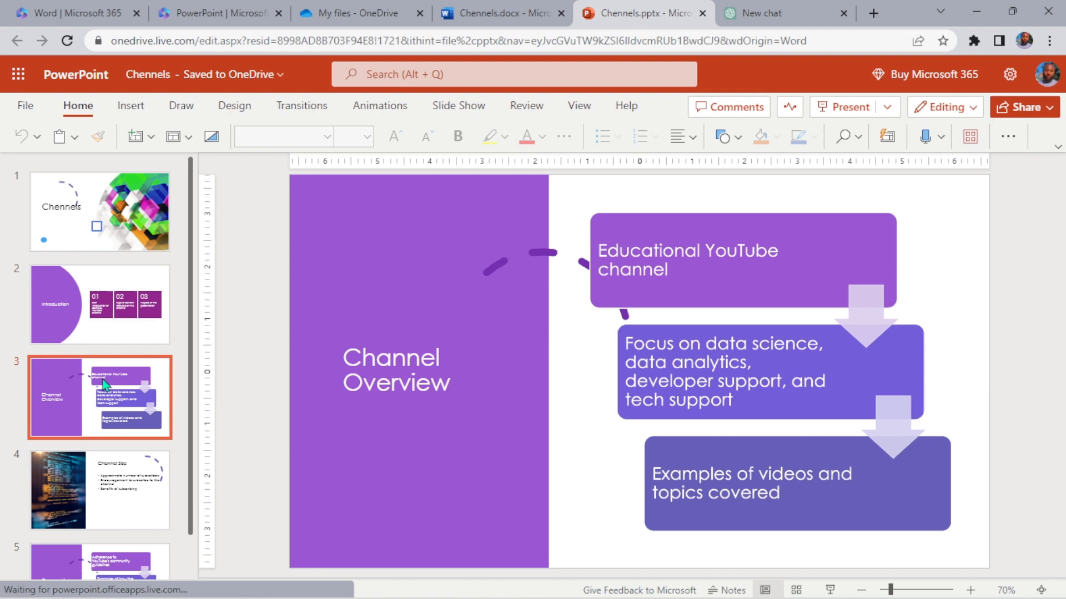
click(99, 490)
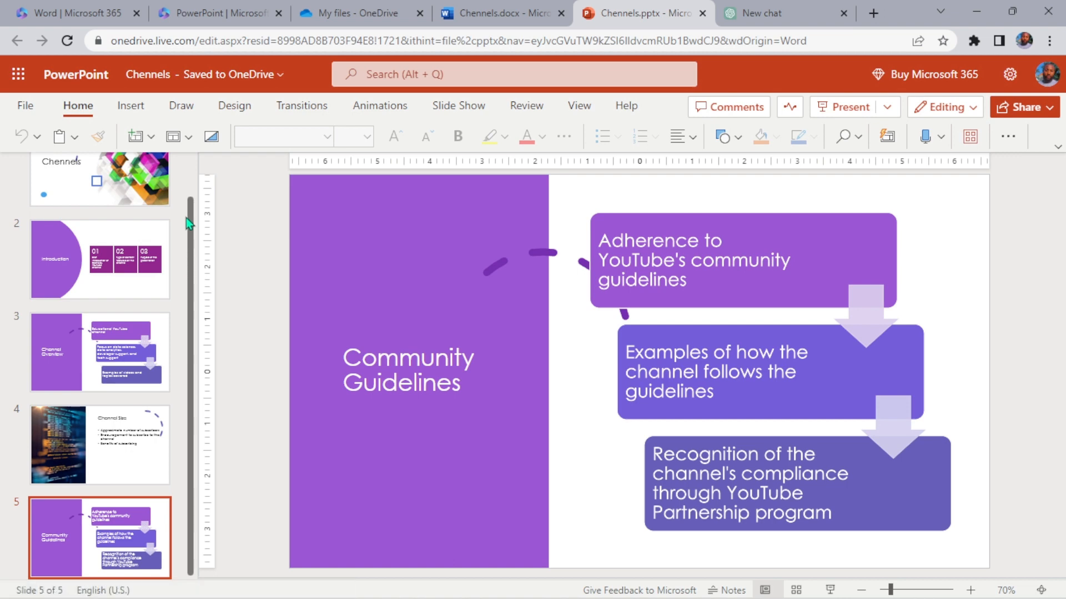
mouse_move(194, 305)
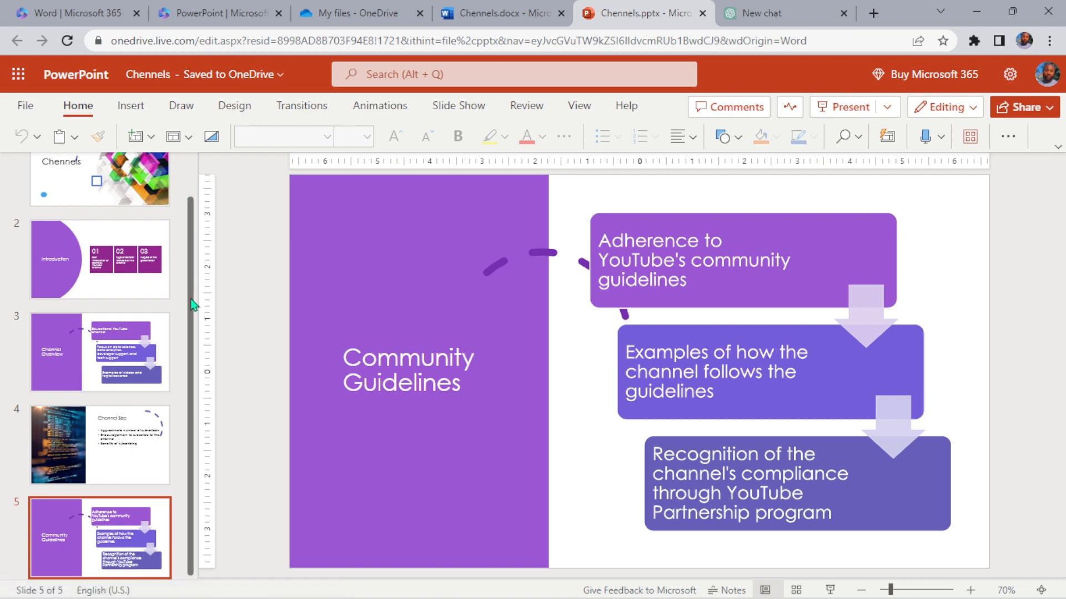
click(99, 211)
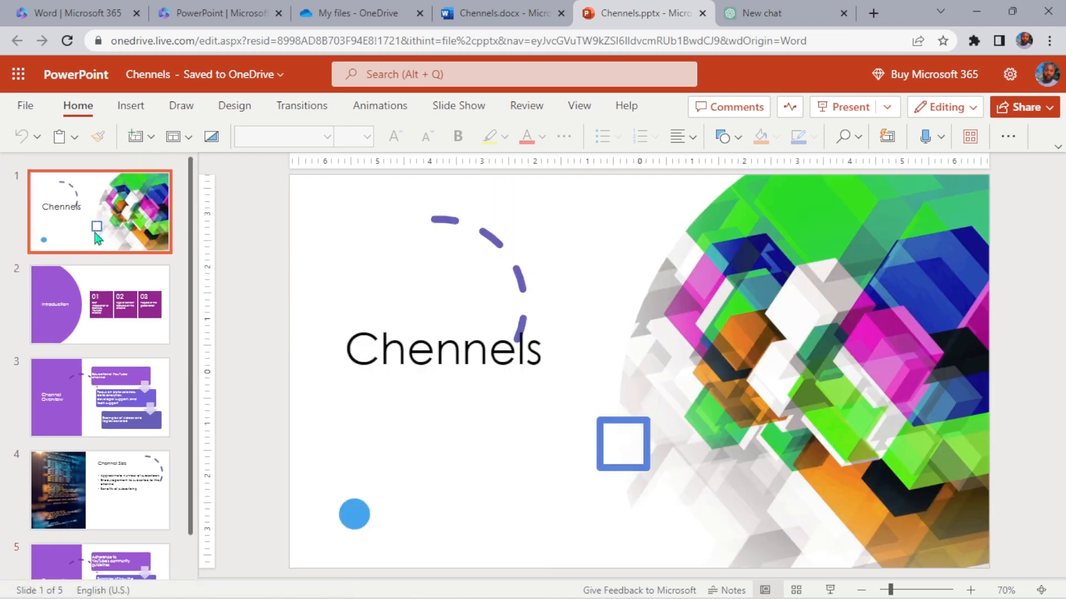
click(99, 397)
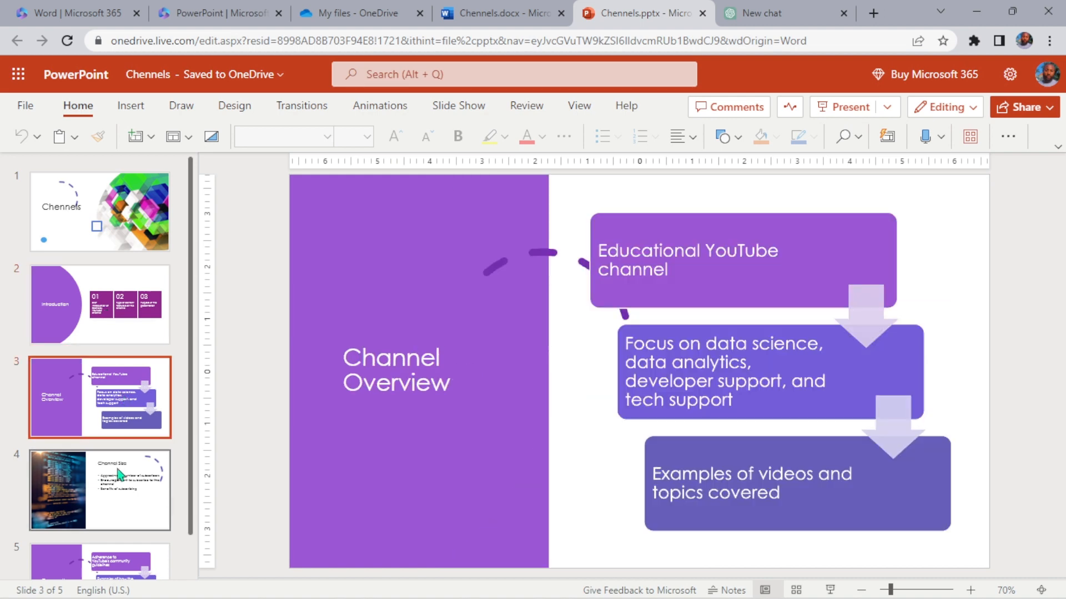
click(100, 446)
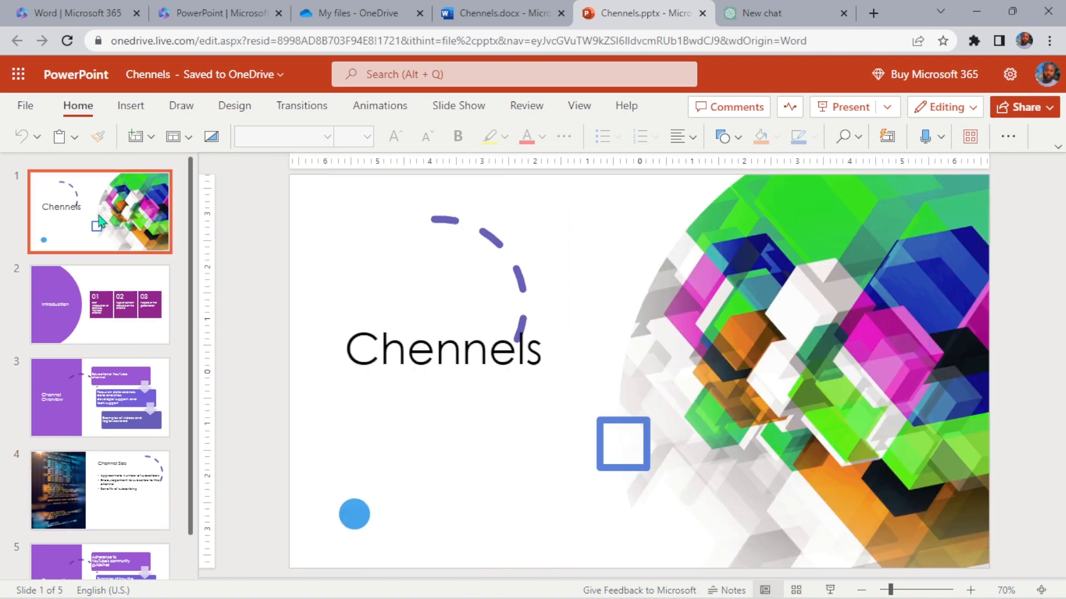
click(99, 397)
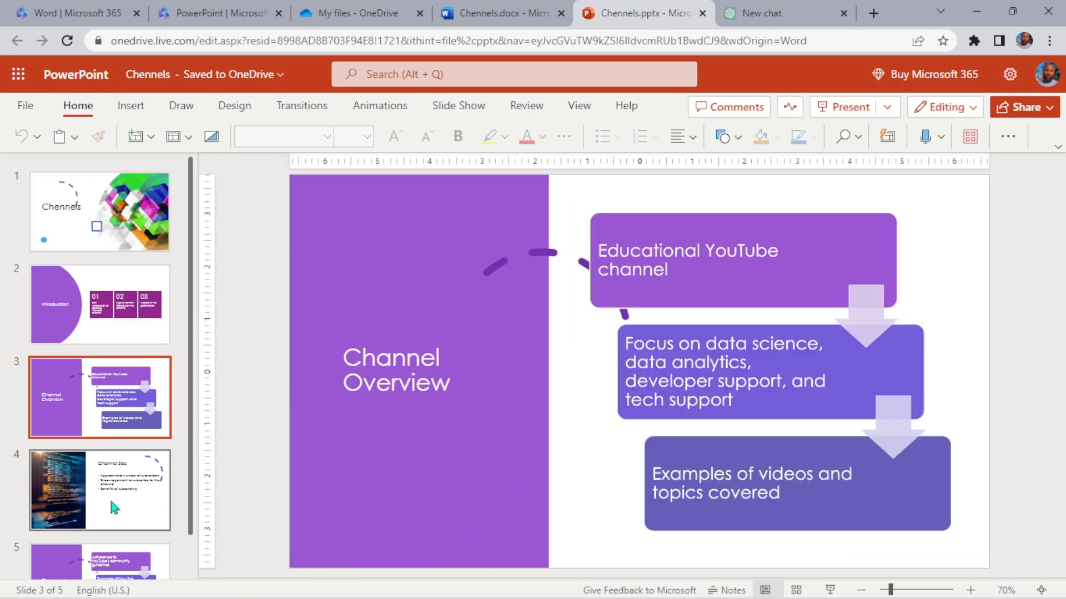
click(99, 489)
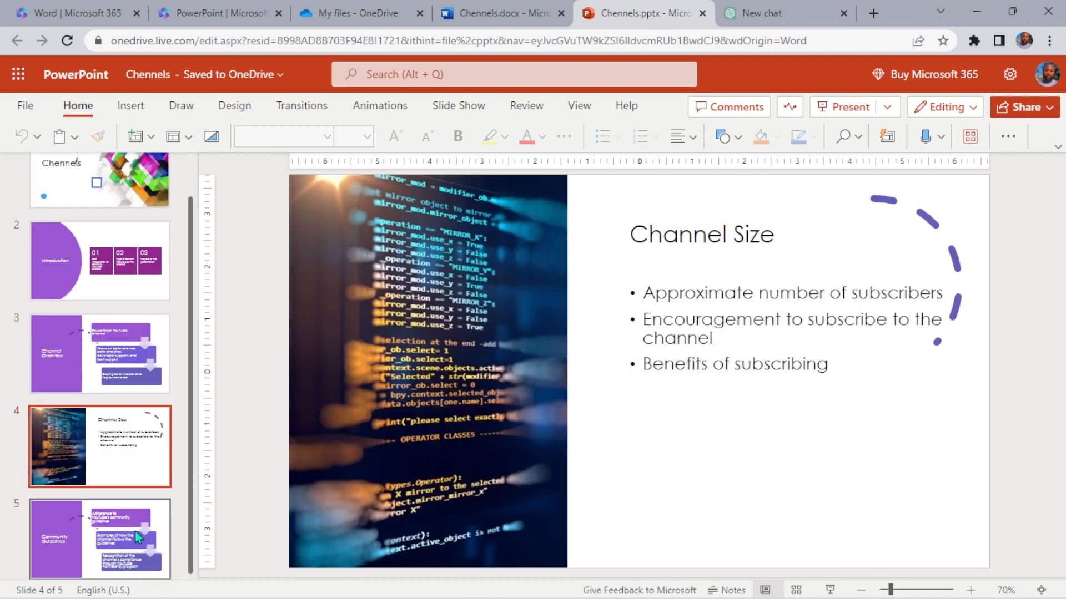
click(99, 539)
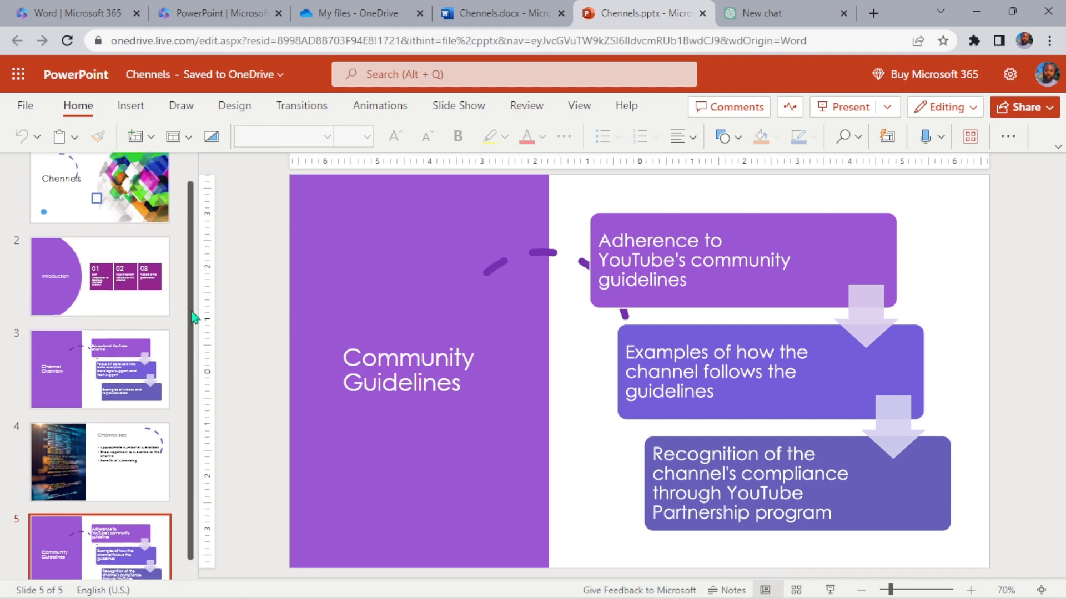
click(99, 304)
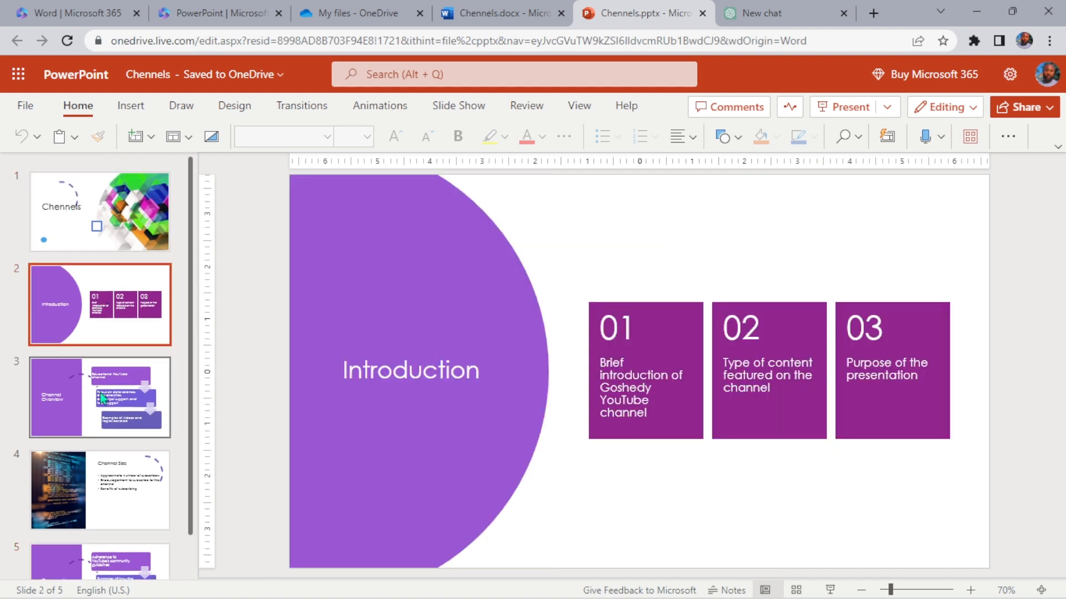
click(100, 490)
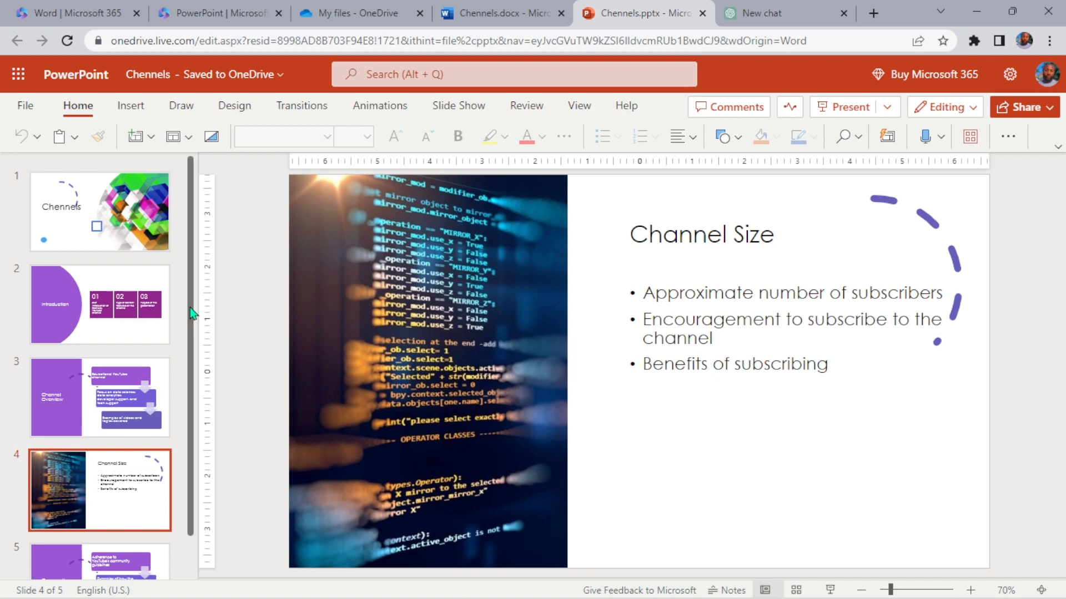
click(99, 536)
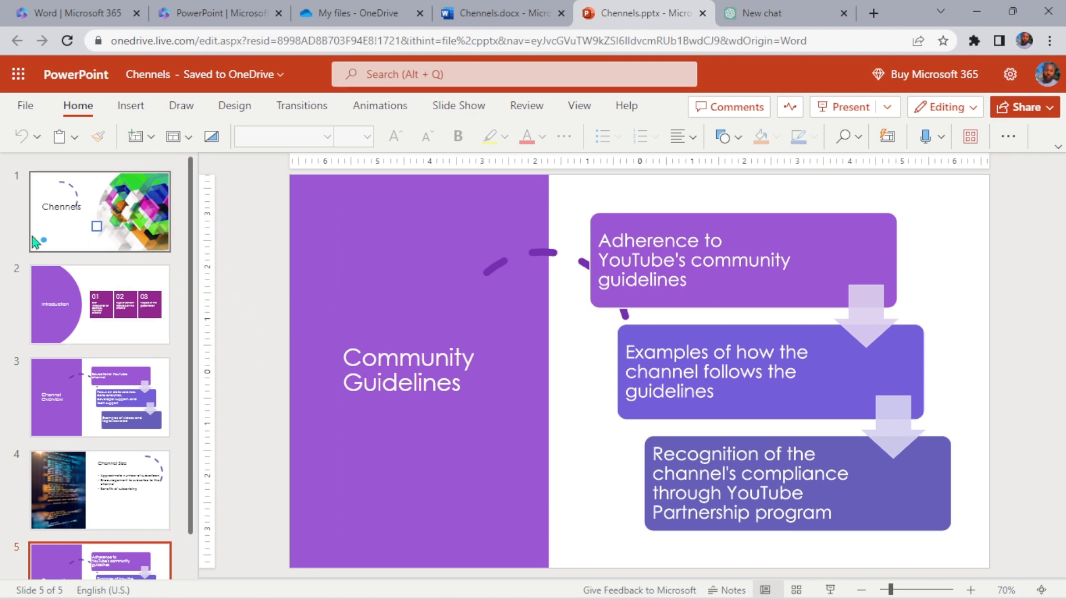
mouse_move(124, 231)
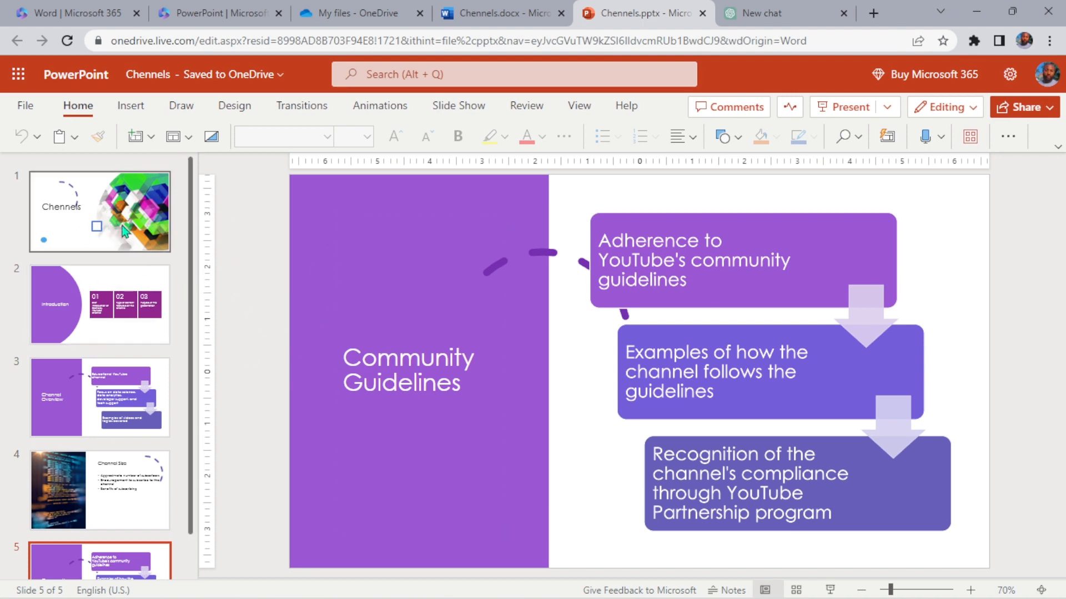
mouse_move(125, 358)
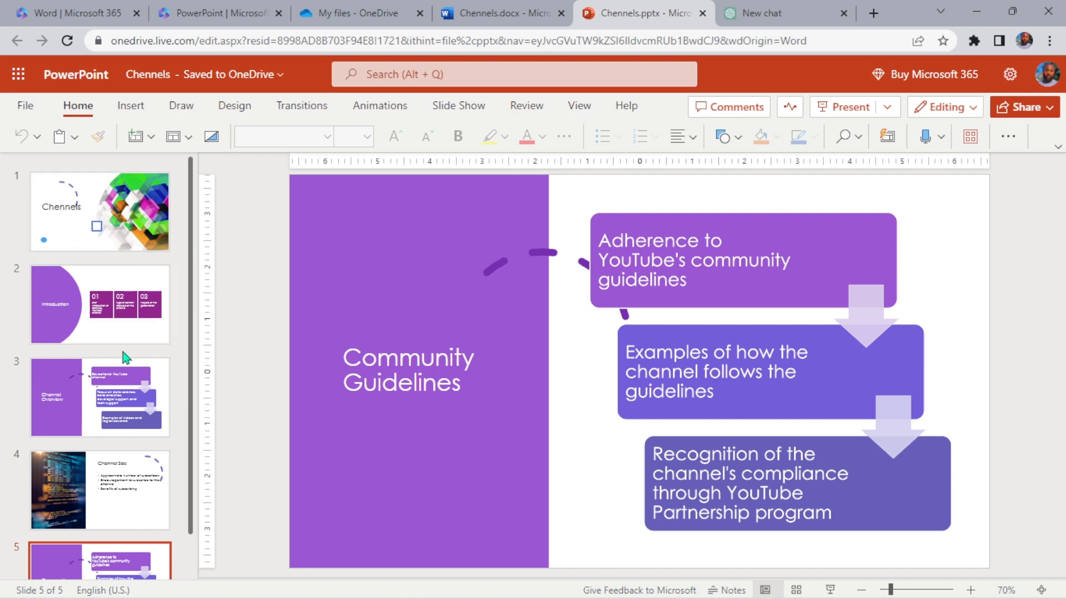
mouse_move(224, 262)
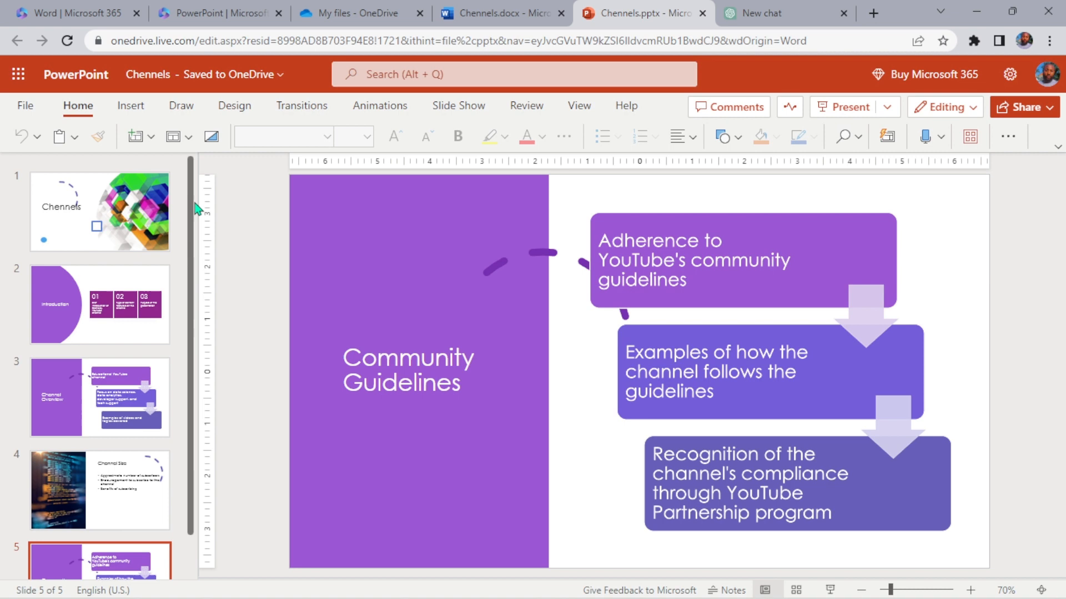
click(99, 211)
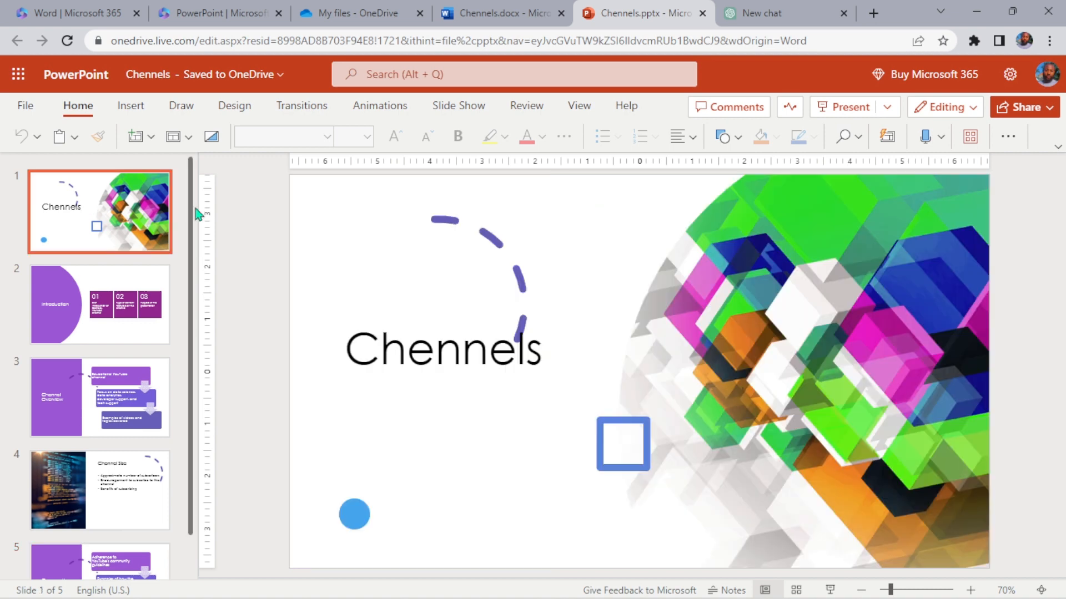
click(99, 489)
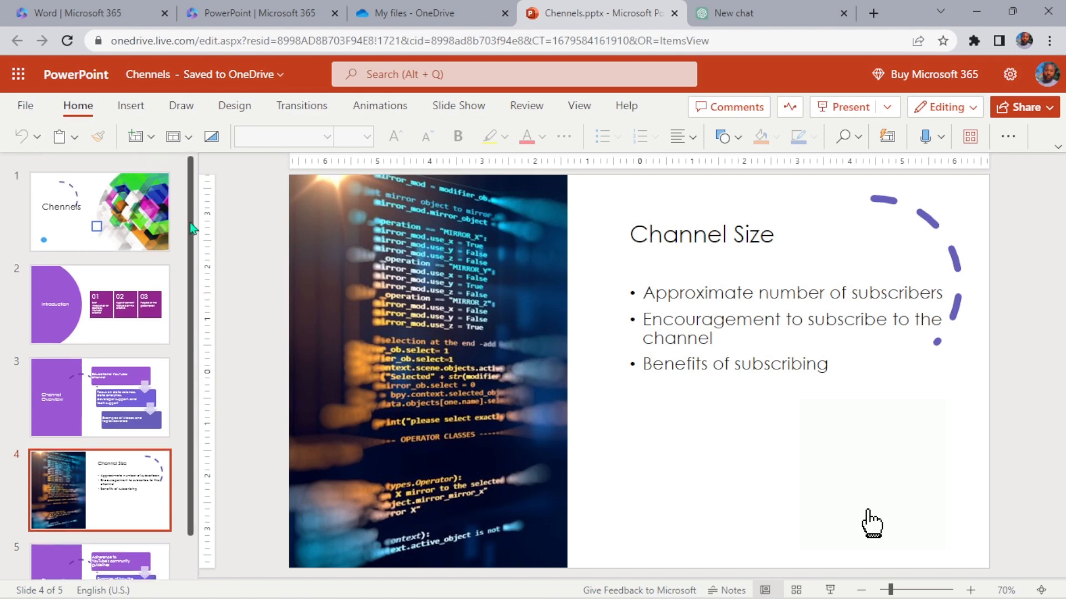
click(100, 304)
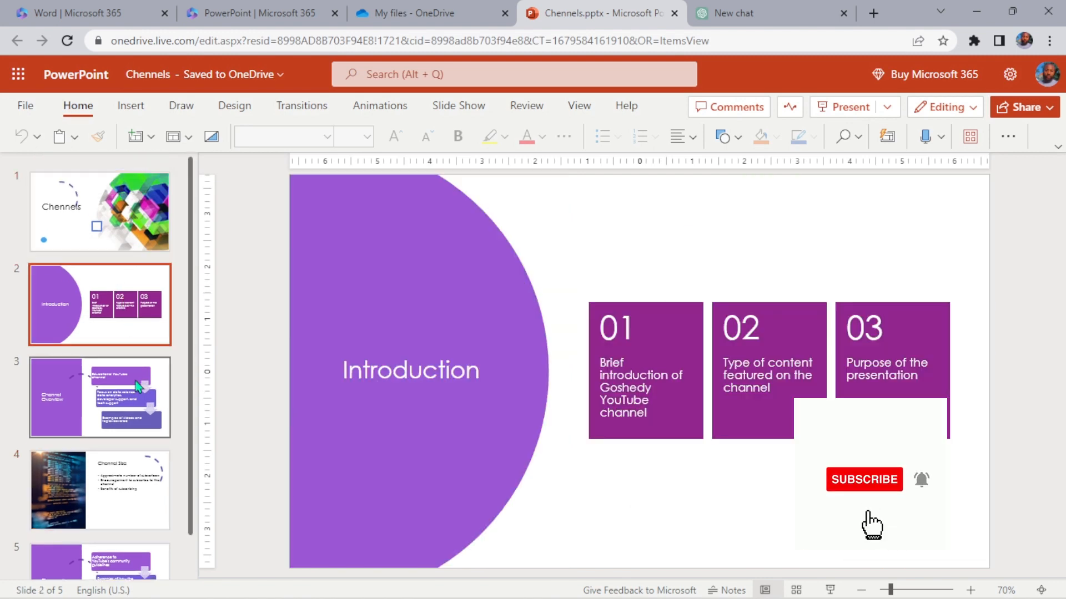
click(99, 397)
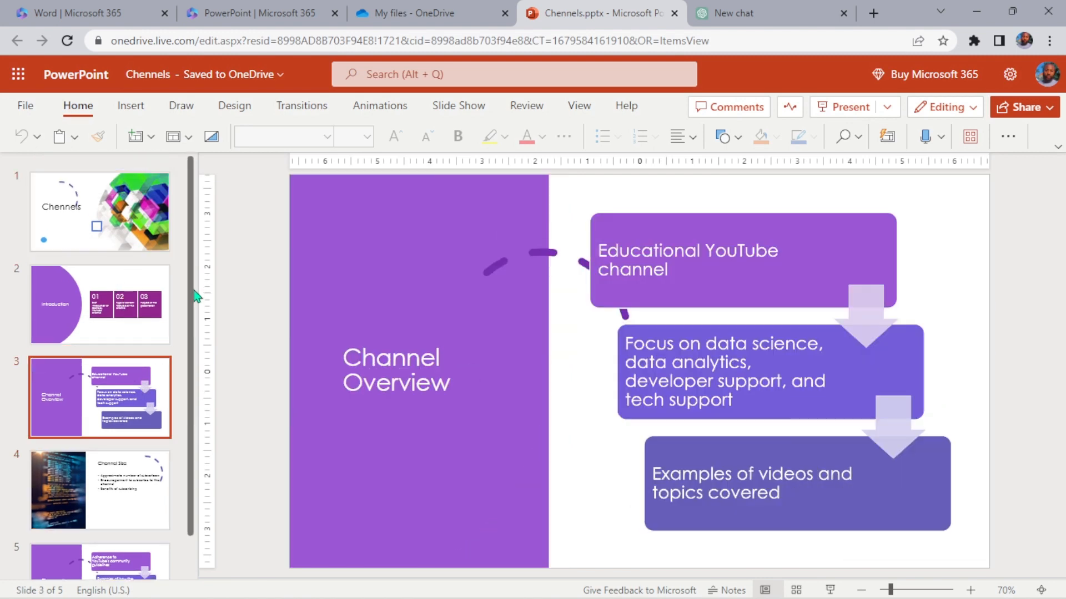